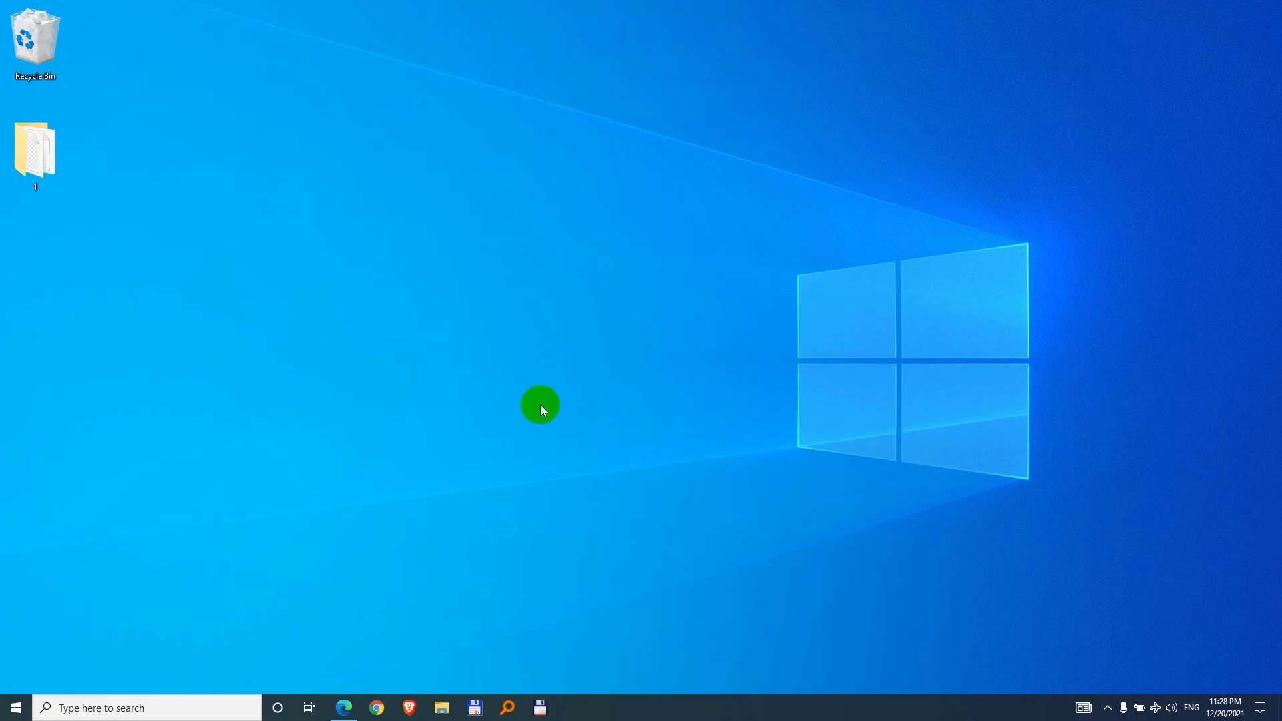
mouse_move(374, 407)
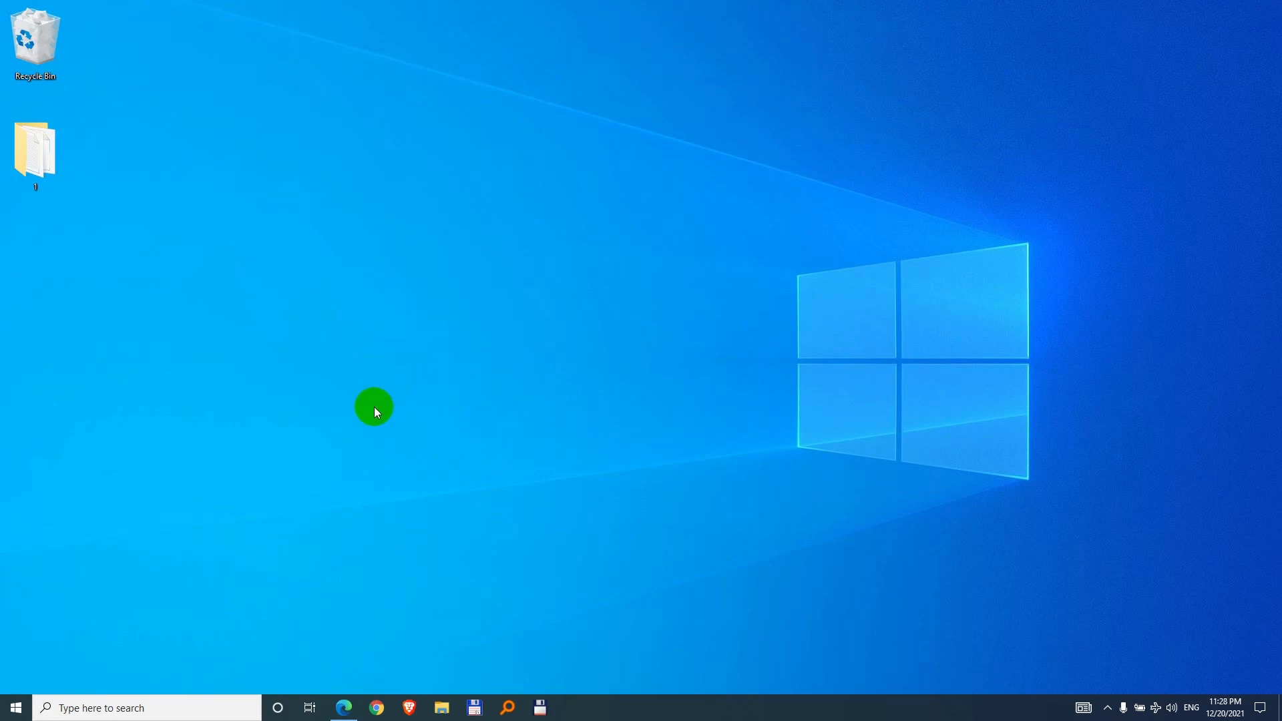
Search the Start menu for 'word' to launch Microsoft Word.
left_click(15, 707)
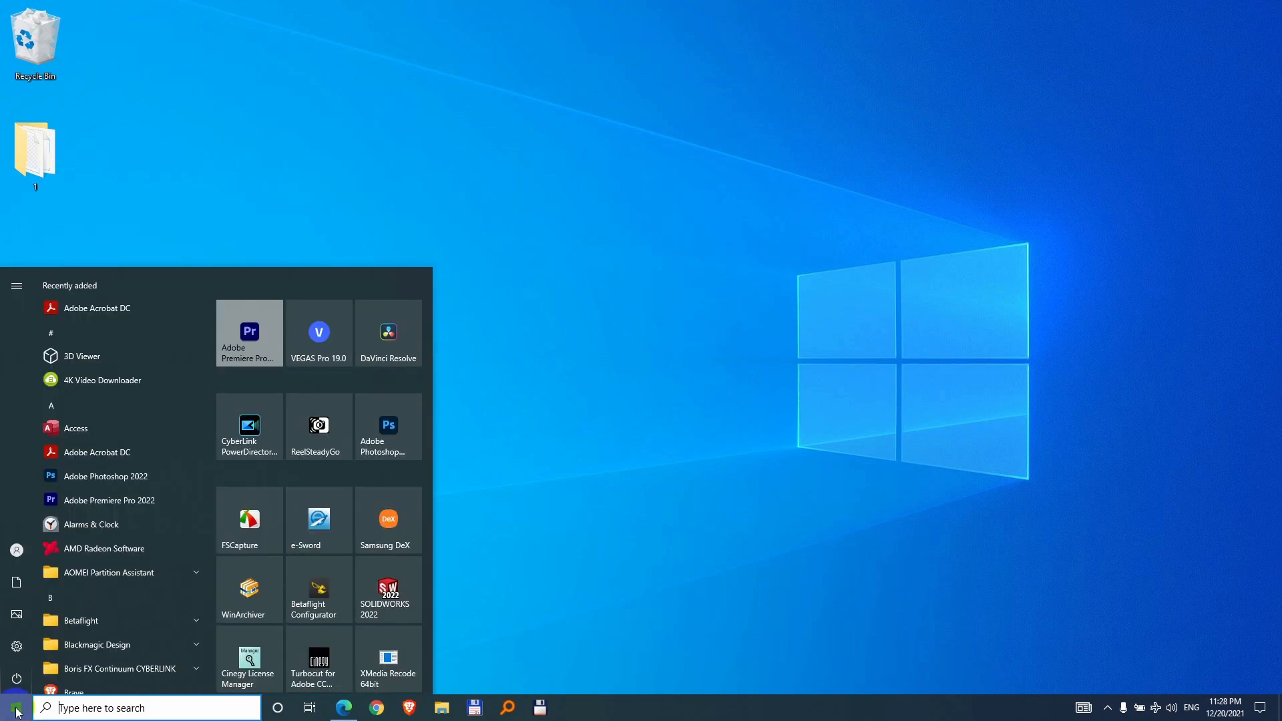
type("word")
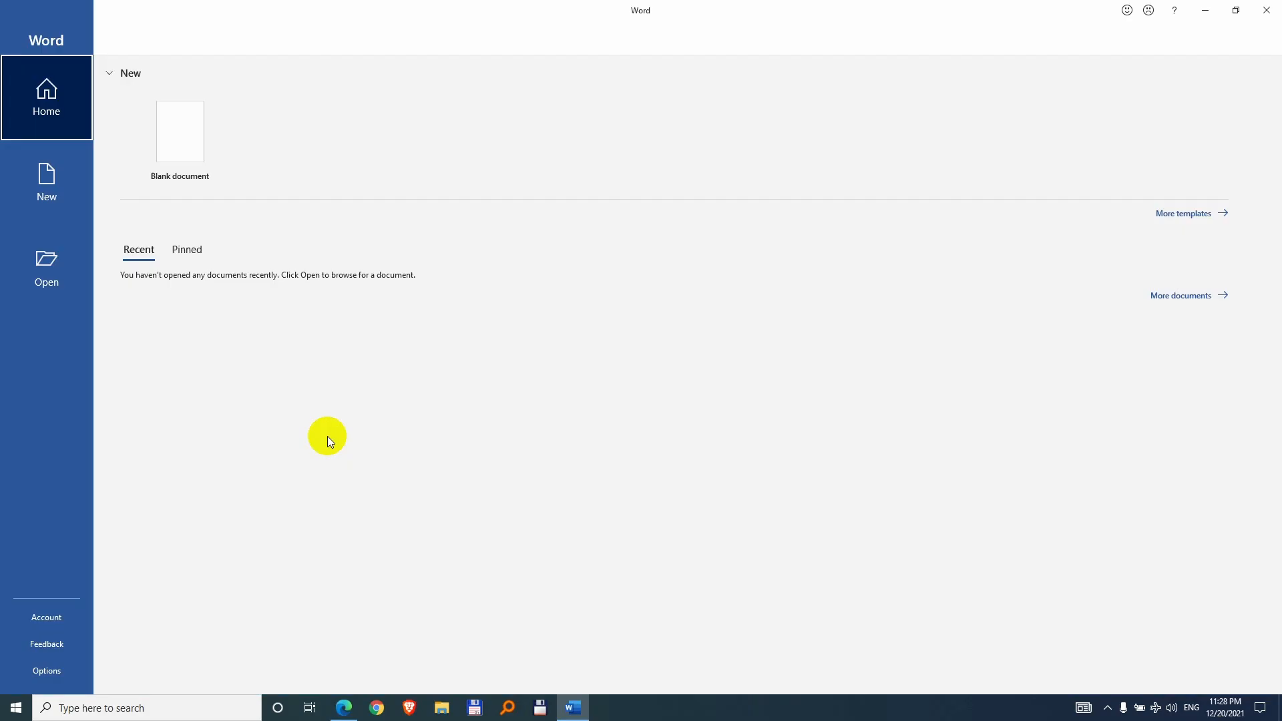
Start a blank document with a centred 'Title' line and centred 'Text' body paragraph.
left_click(179, 132)
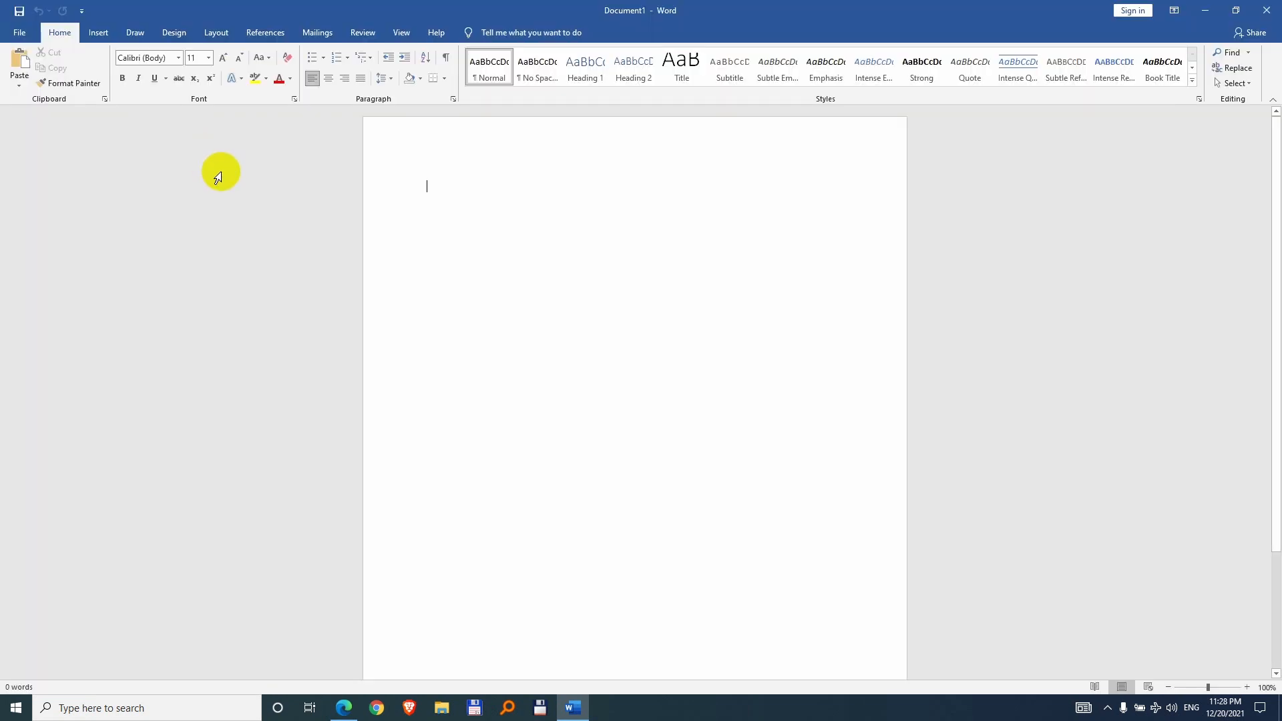
type("Title")
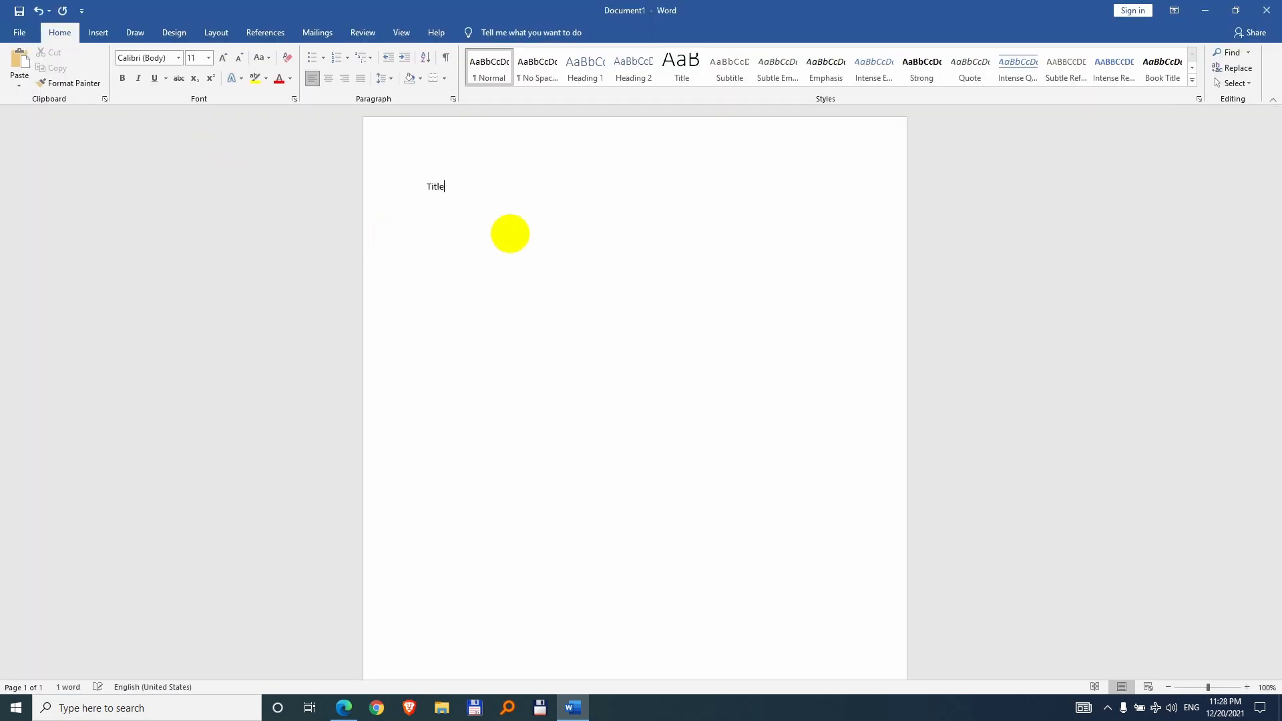
left_click(329, 79)
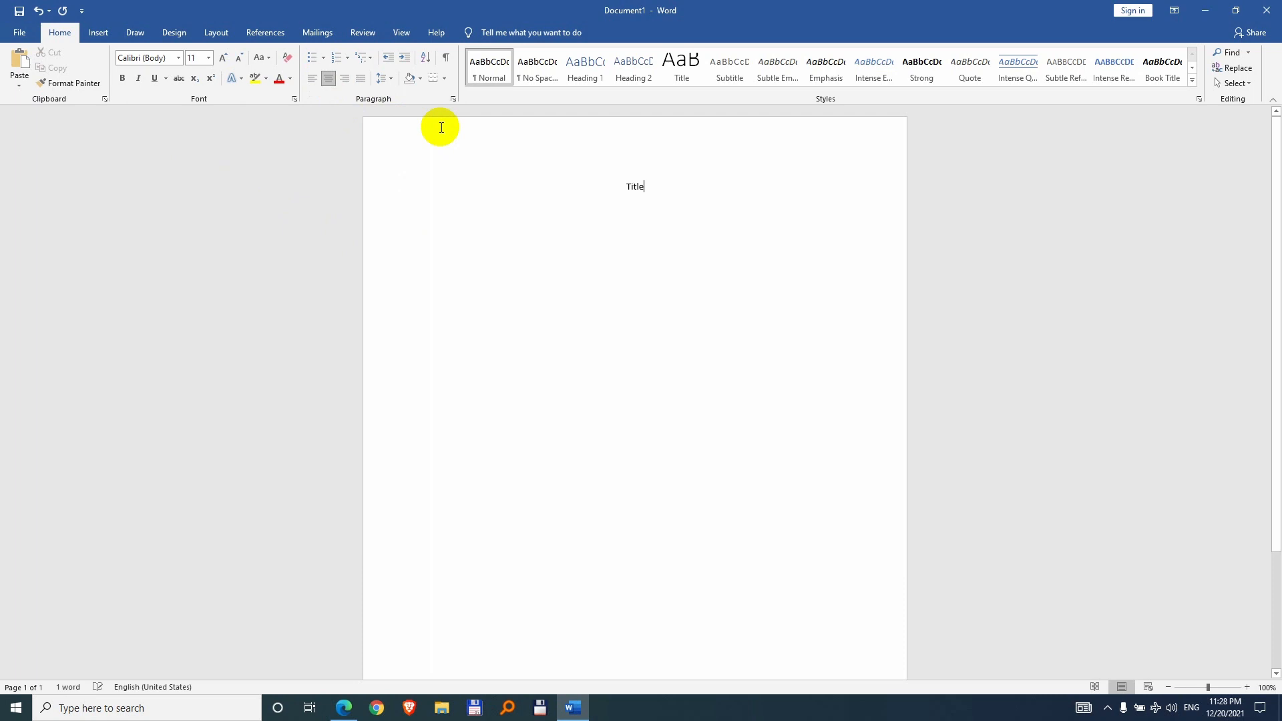
type("Text")
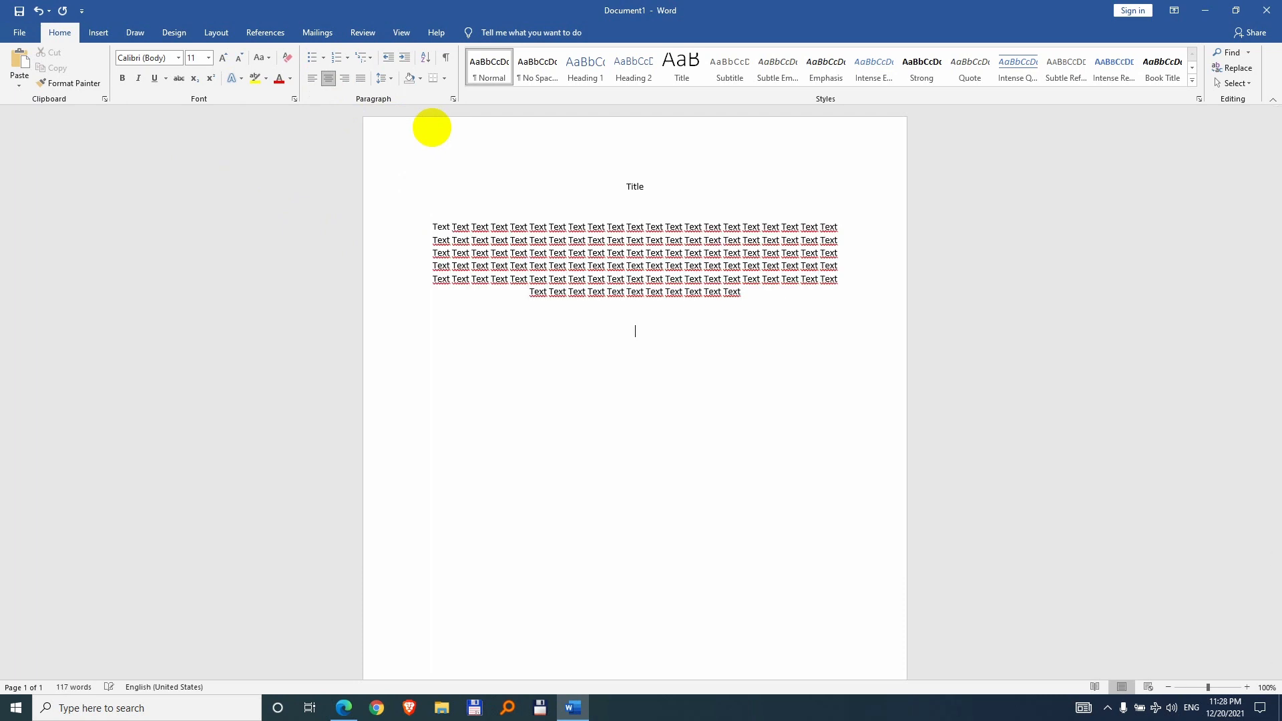
Add a left-aligned 'Signature' label below the body text.
type("Signature")
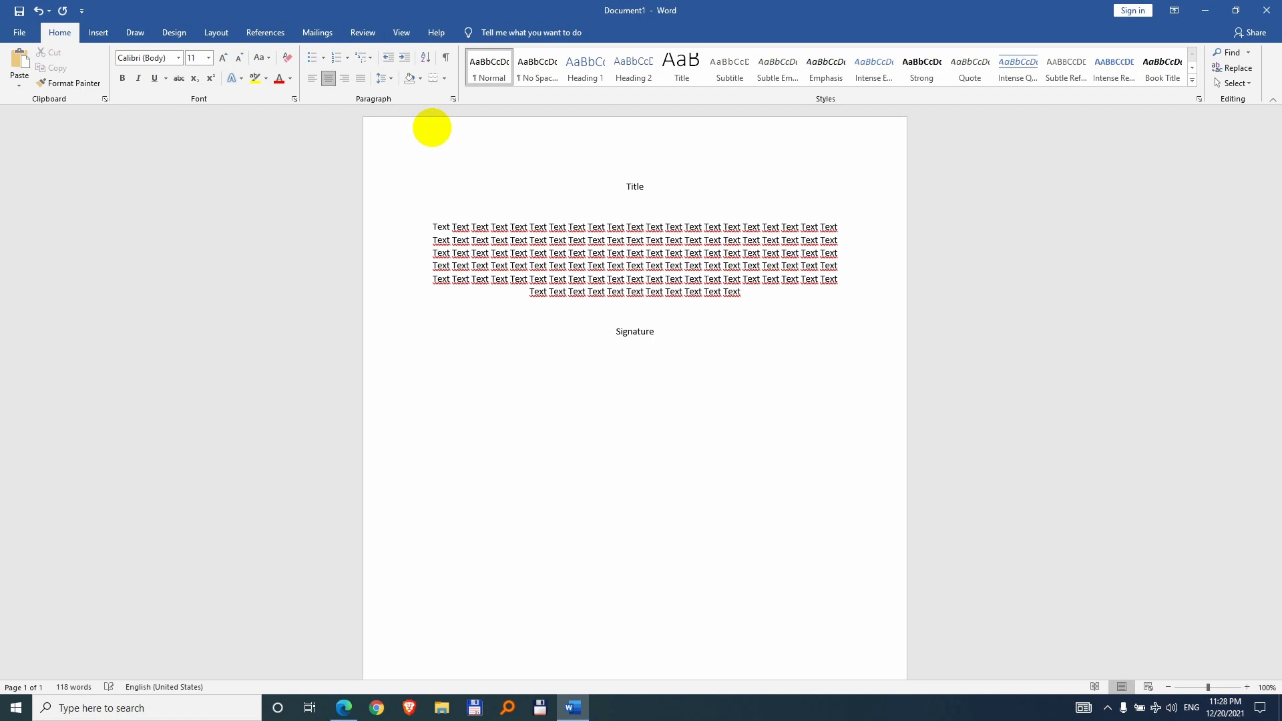
left_click(311, 57)
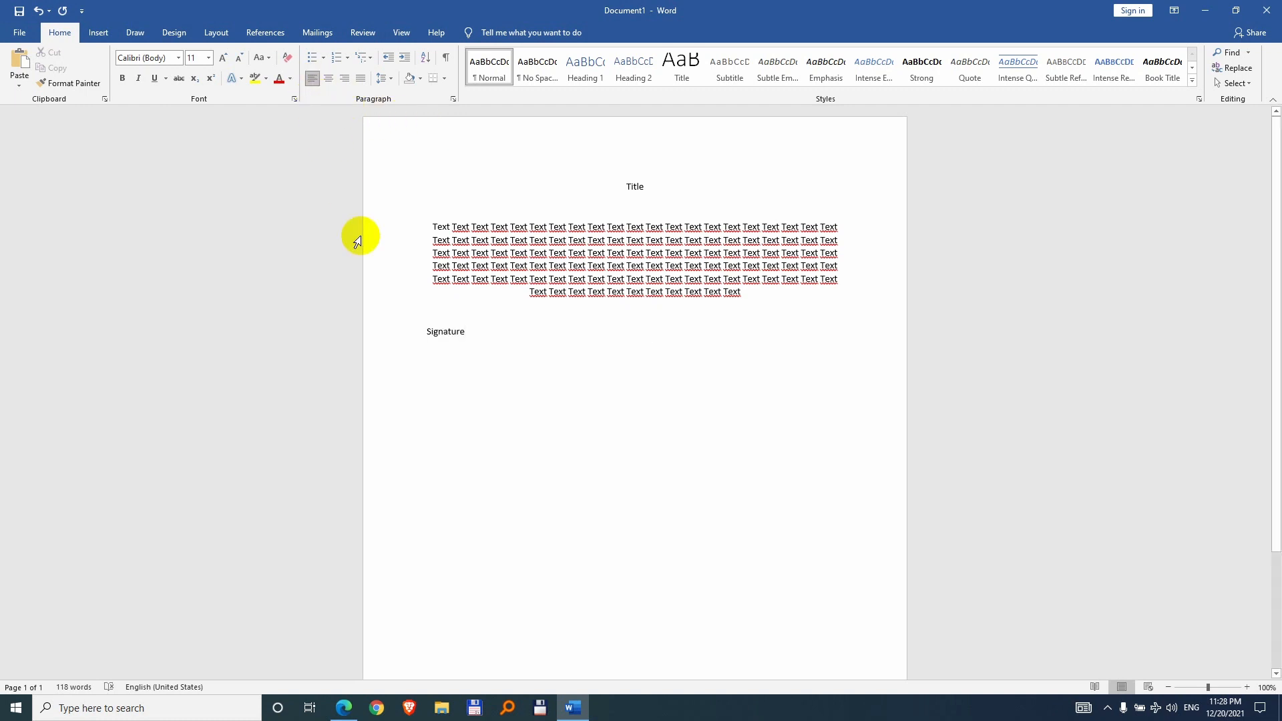
left_click(18, 32)
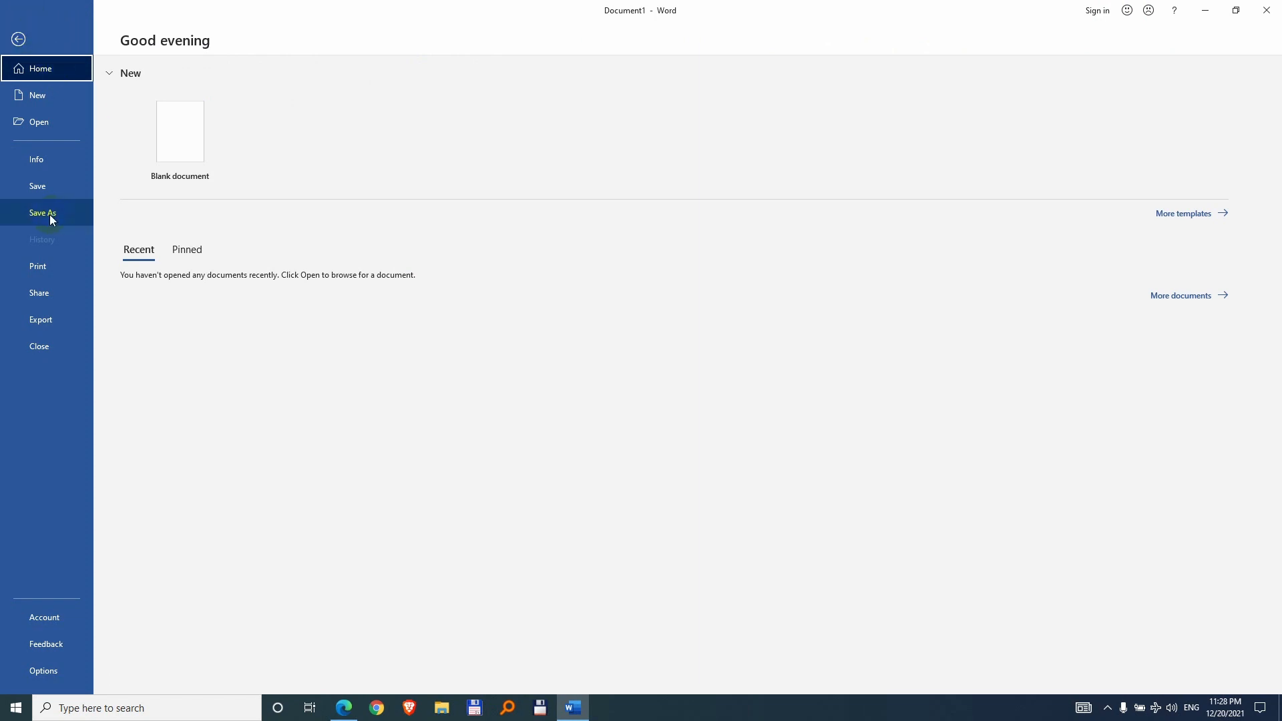
Save the document to the Desktop as the PDF Title.pdf and close Word.
left_click(43, 214)
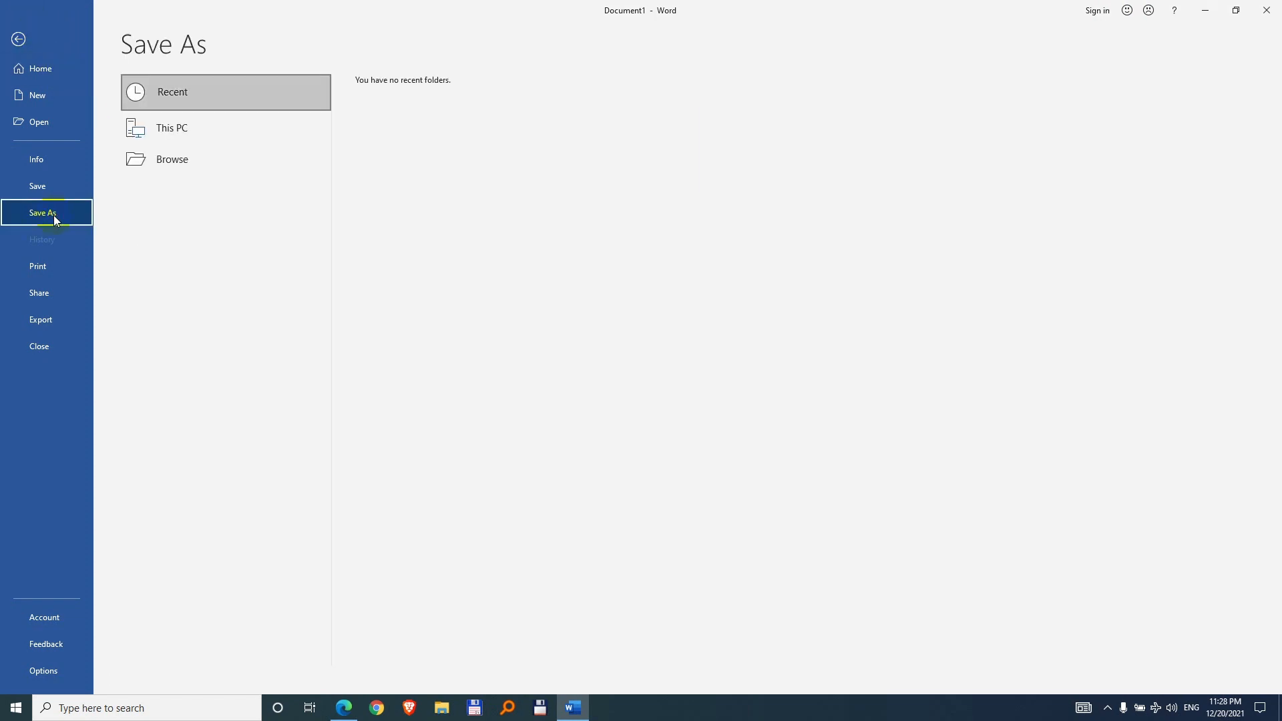
left_click(170, 128)
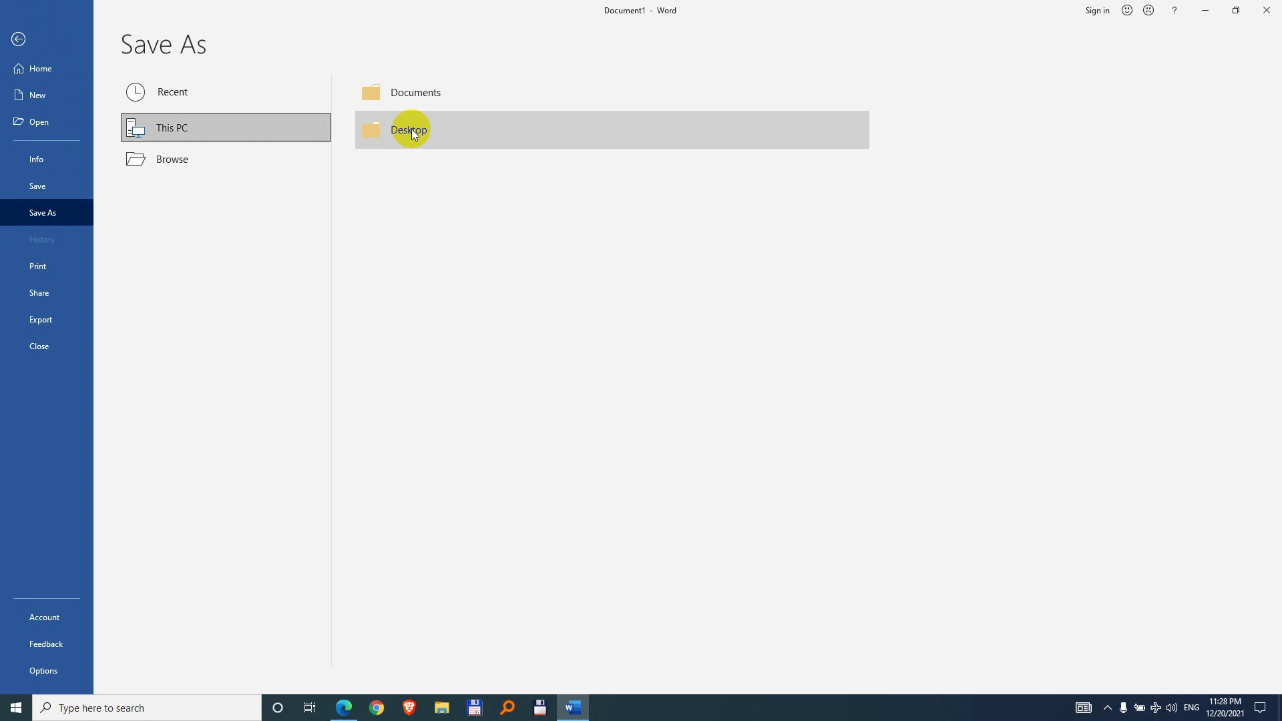
double_click(409, 129)
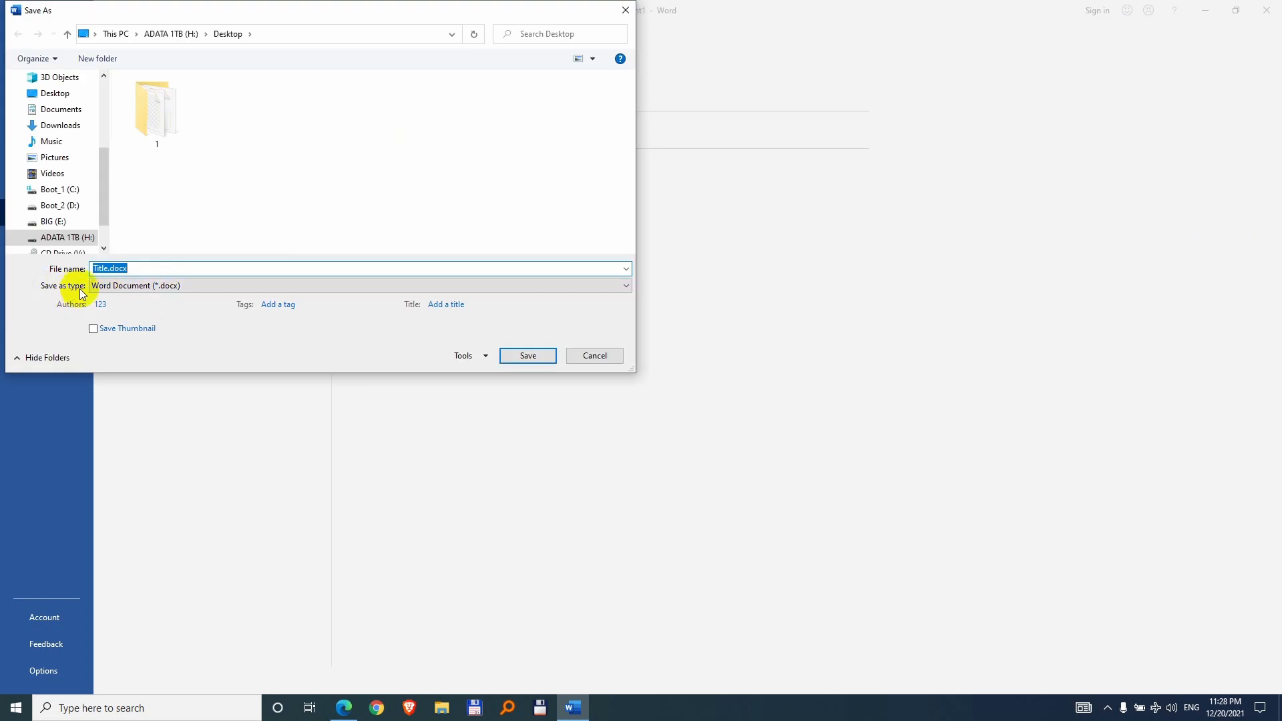
left_click(358, 286)
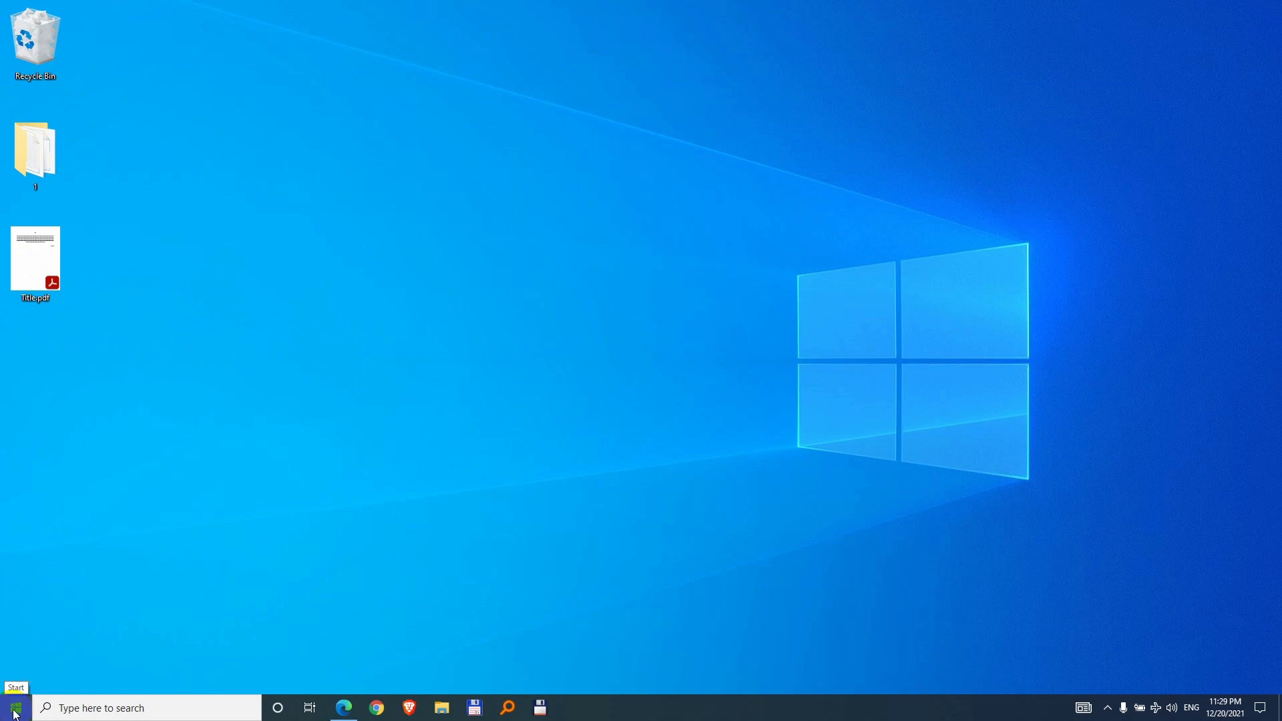
Search the Start menu for 'paint' and launch Paint with a blank canvas.
left_click(13, 707)
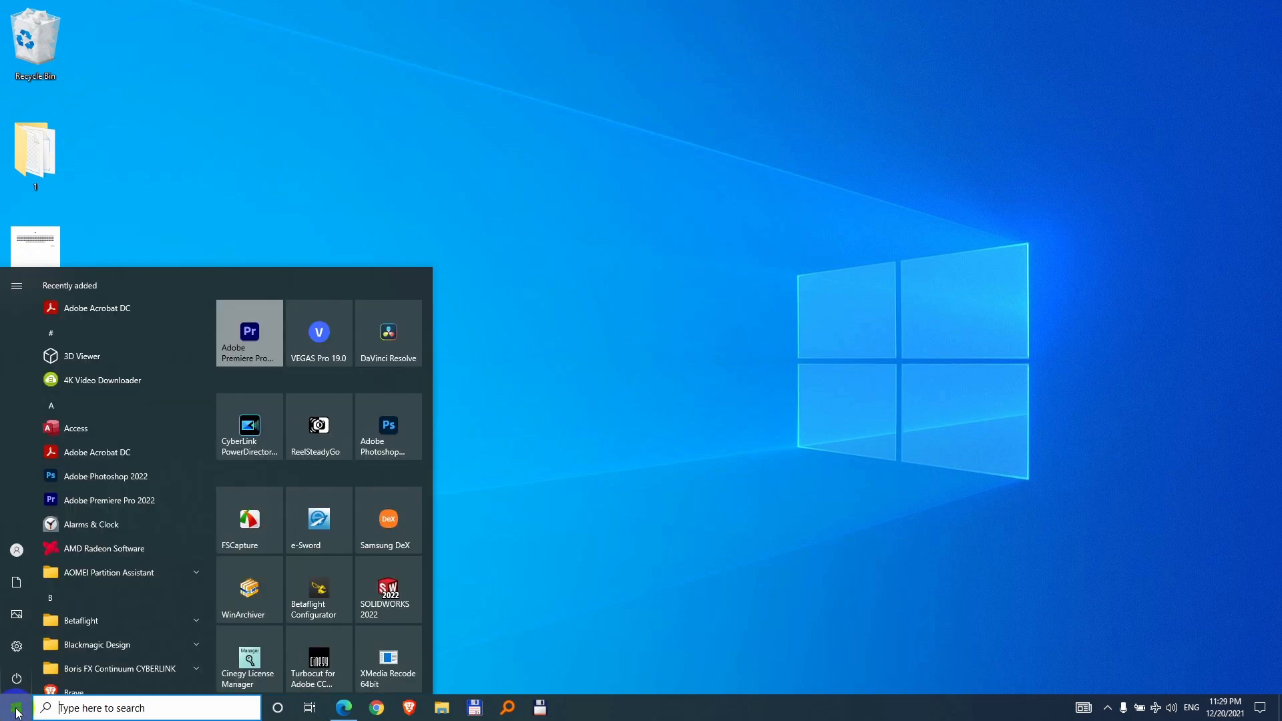
type("paint")
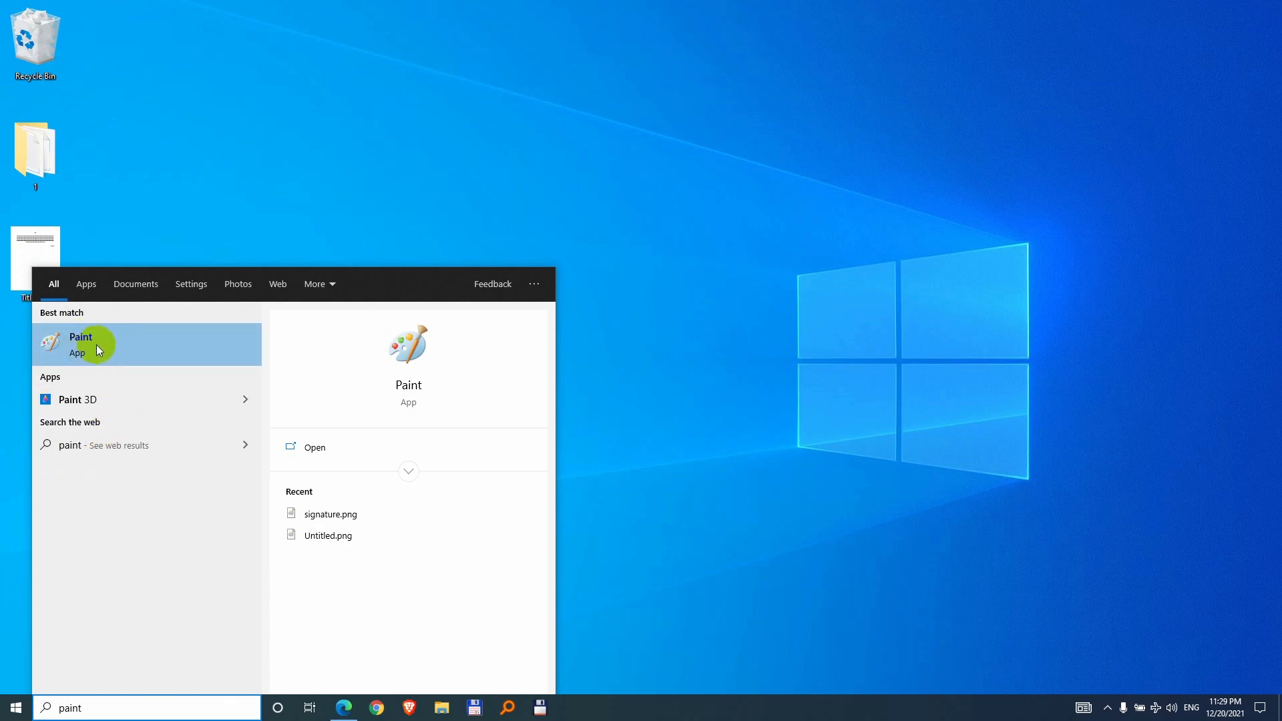
left_click(80, 343)
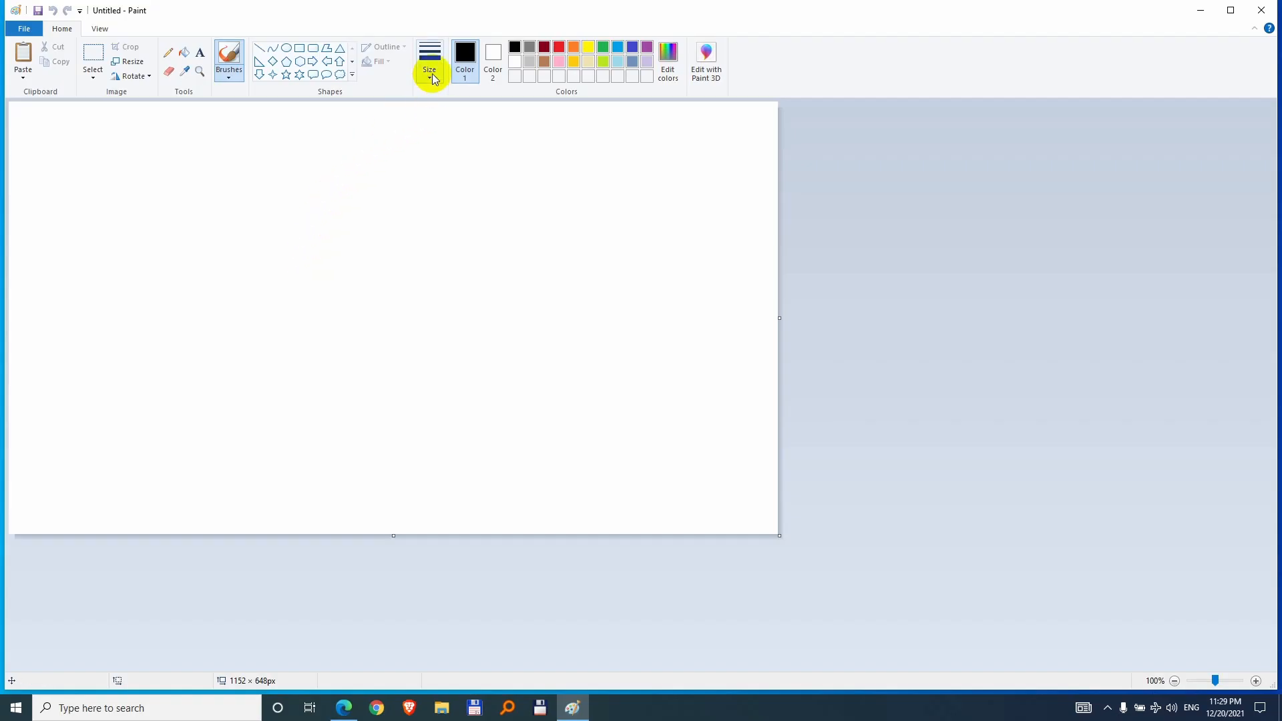
Hand-draw the word NAME in thick black pencil strokes on the canvas.
left_click(428, 61)
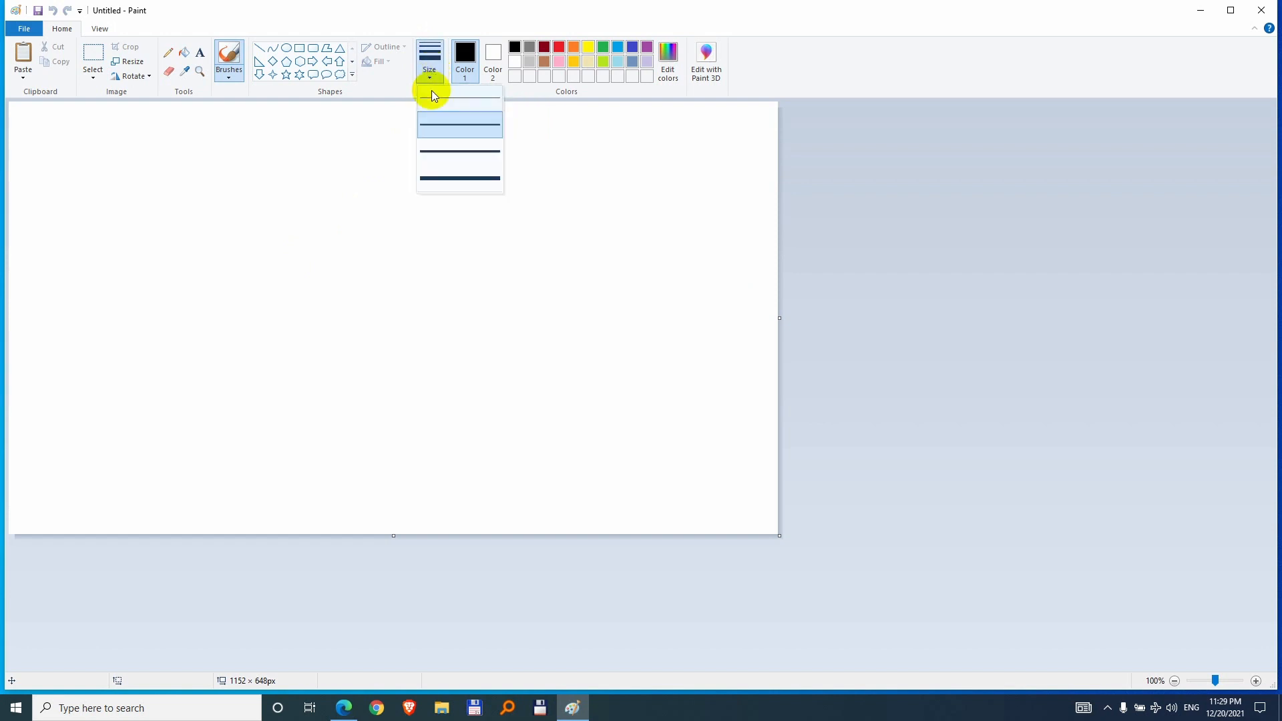
left_click(458, 97)
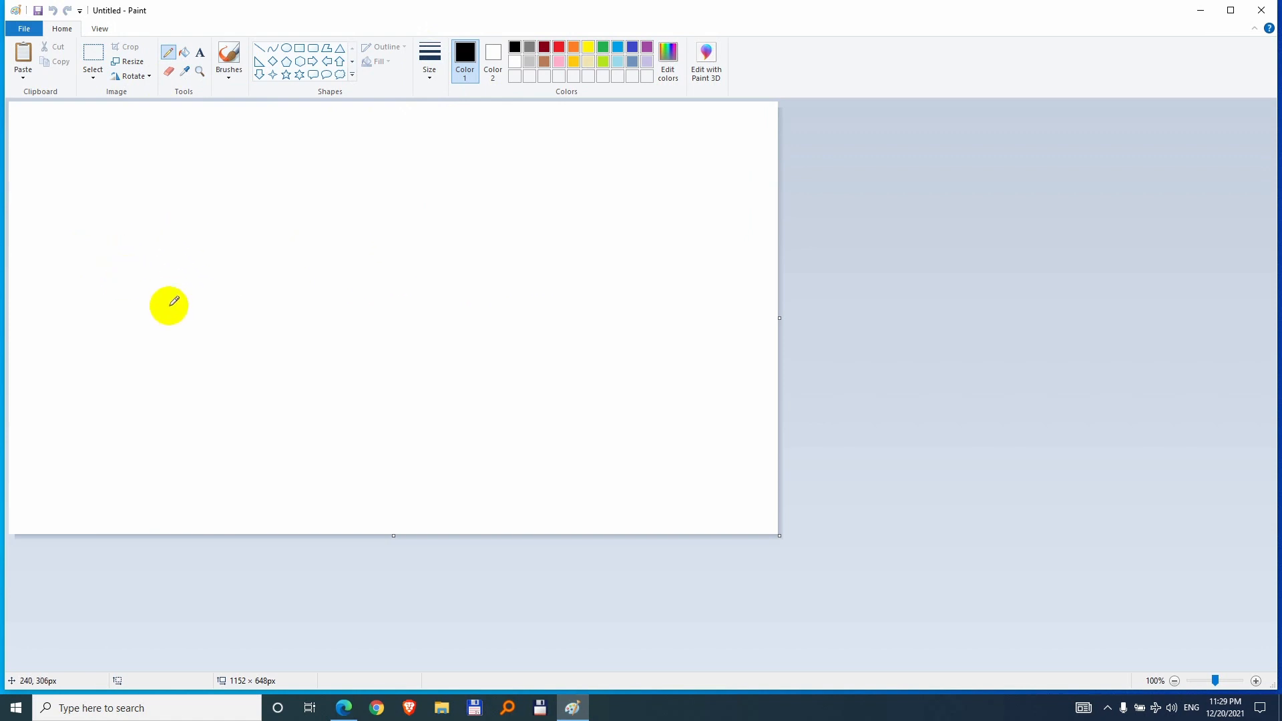
mouse_move(254, 225)
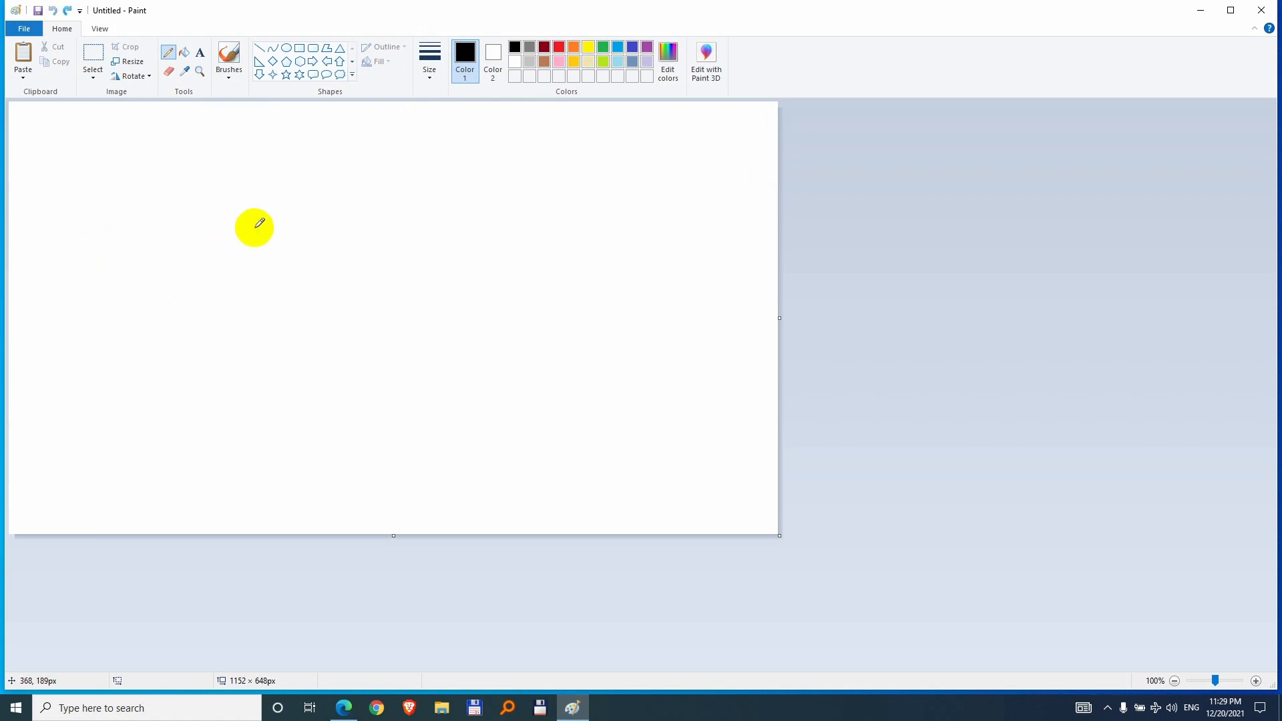
left_click(428, 61)
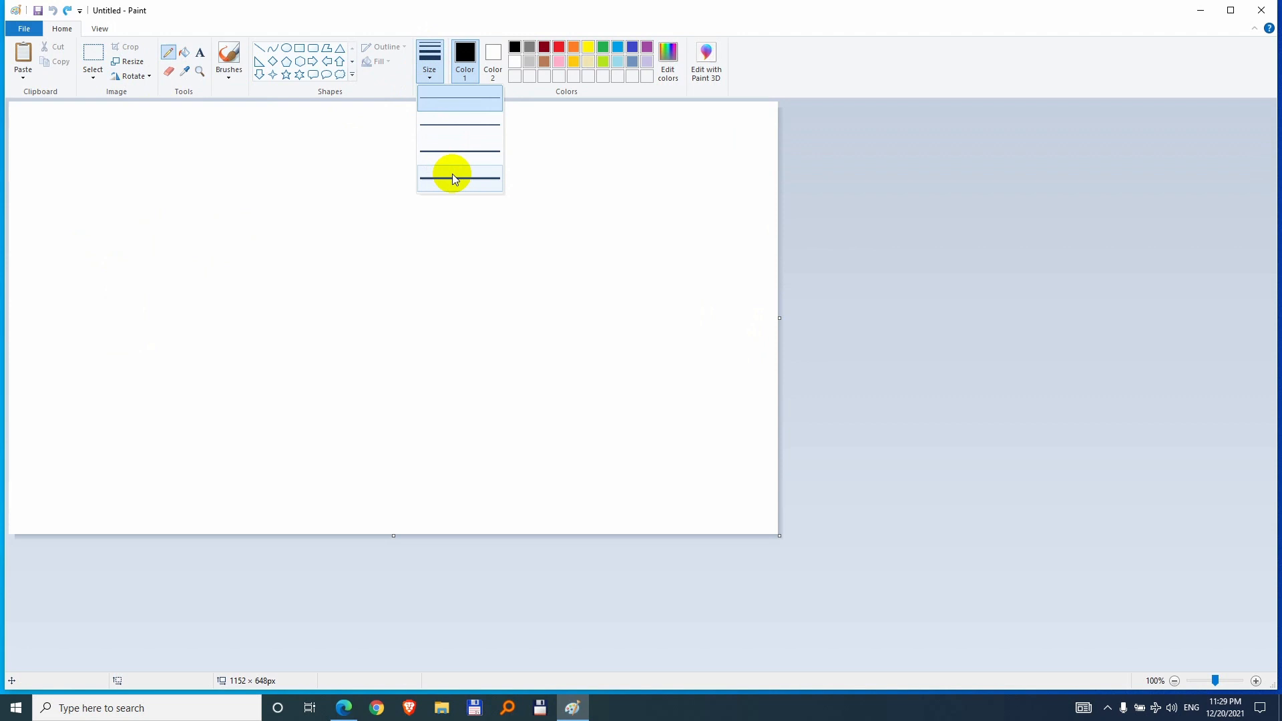
left_click(458, 177)
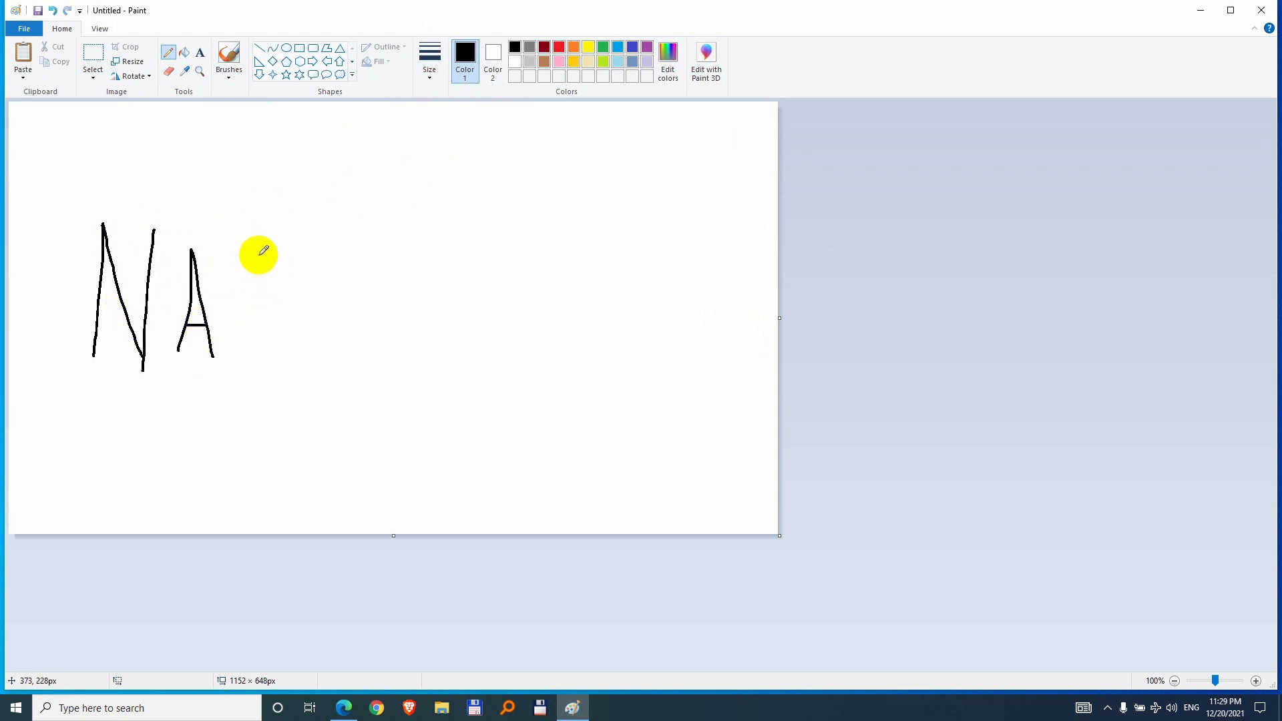
left_click_drag(256, 261, 396, 376)
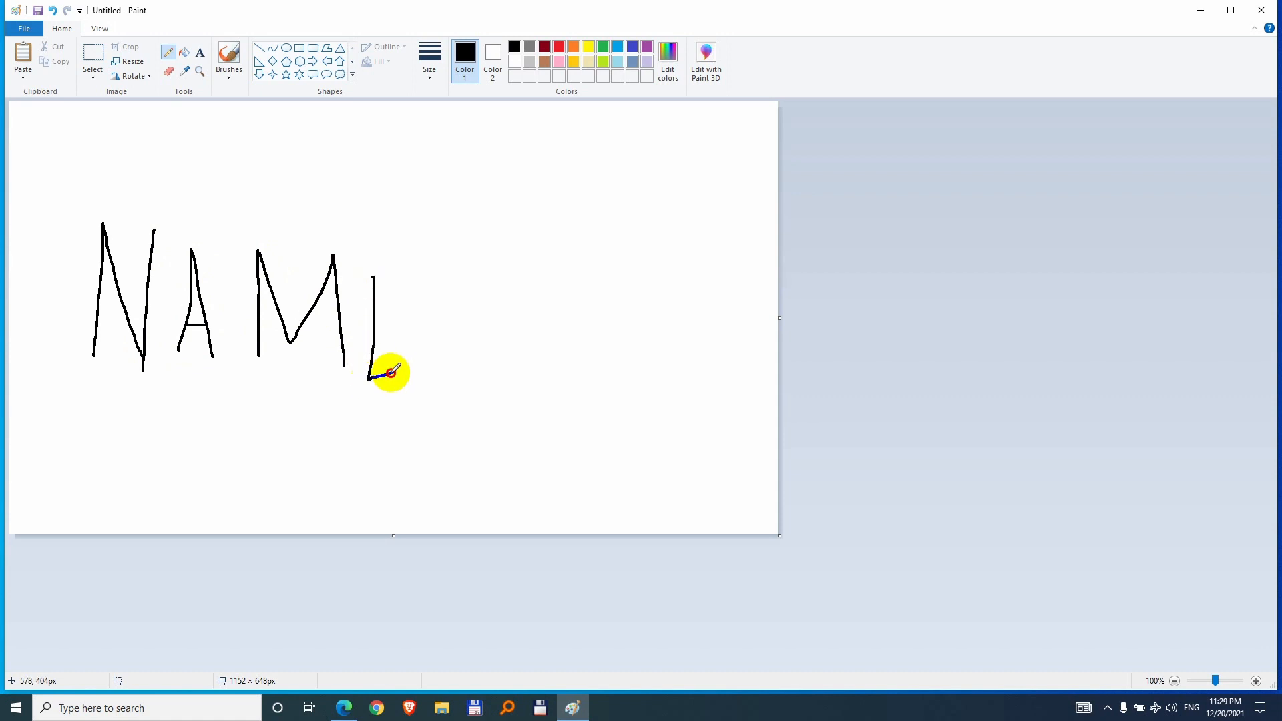
left_click(24, 28)
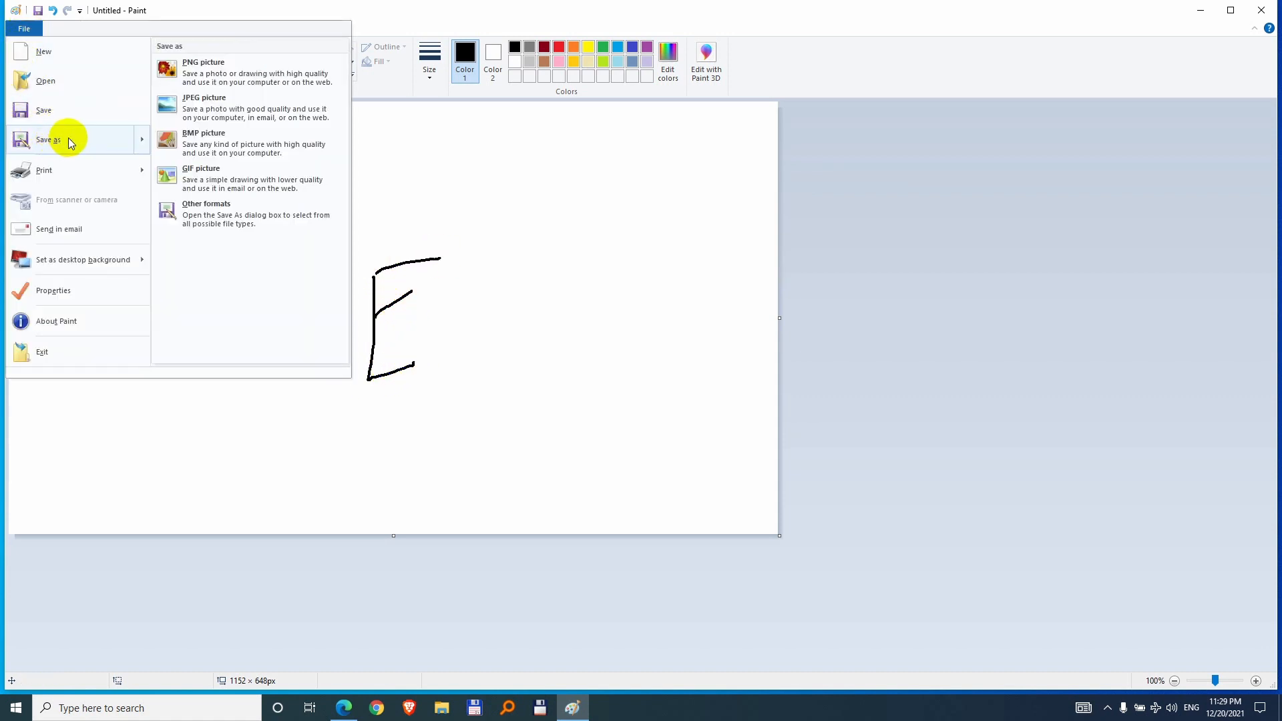
mouse_move(204, 72)
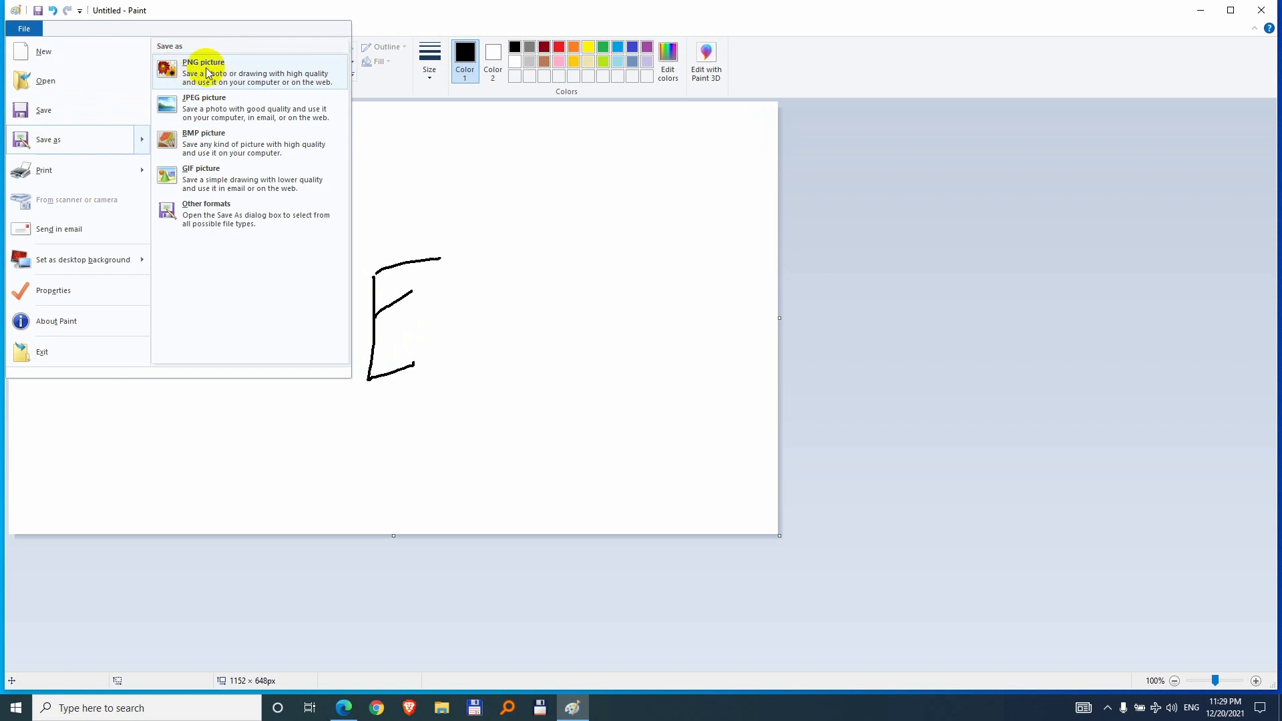
Save the drawing to the Desktop as signature.png and close Paint.
left_click(203, 62)
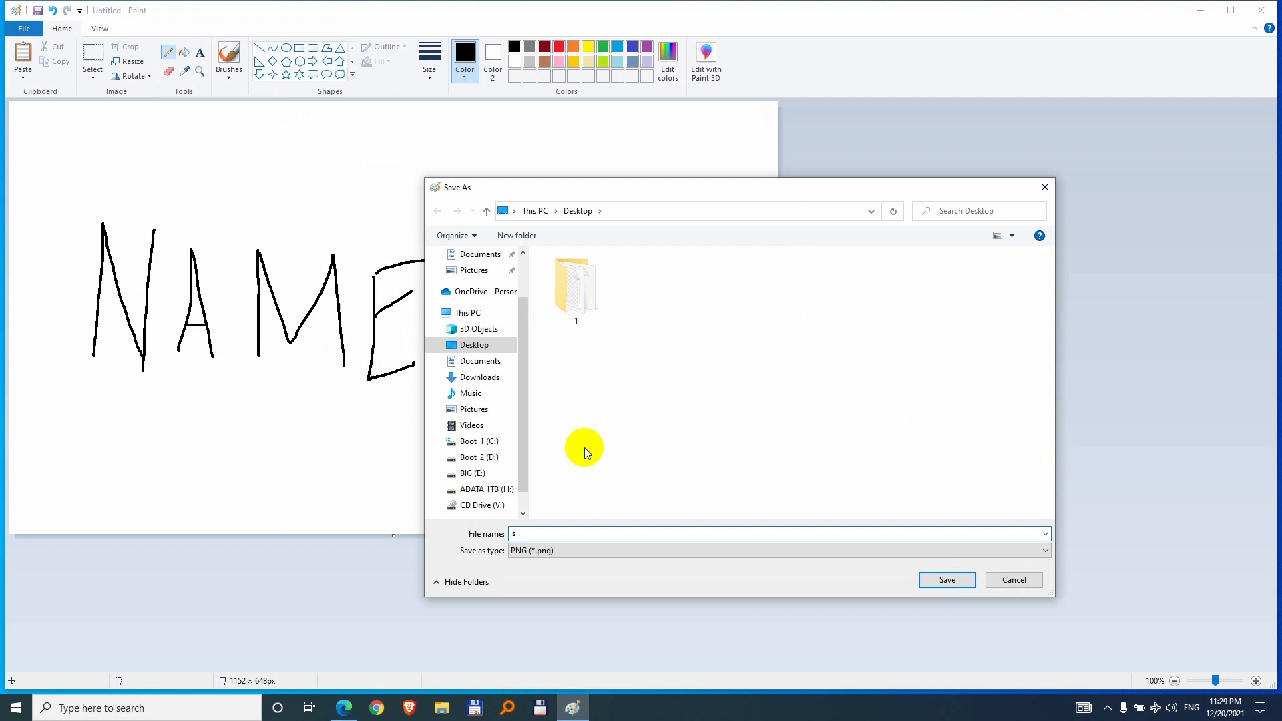
type("signature")
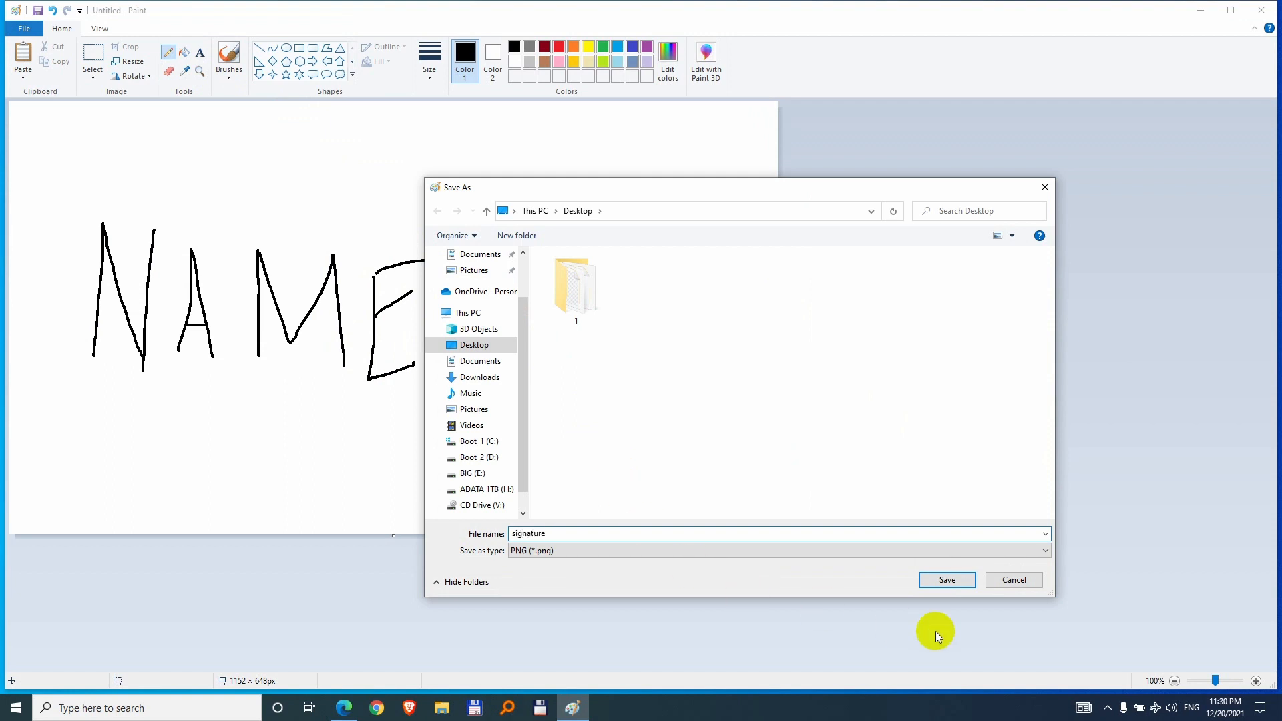
left_click(945, 580)
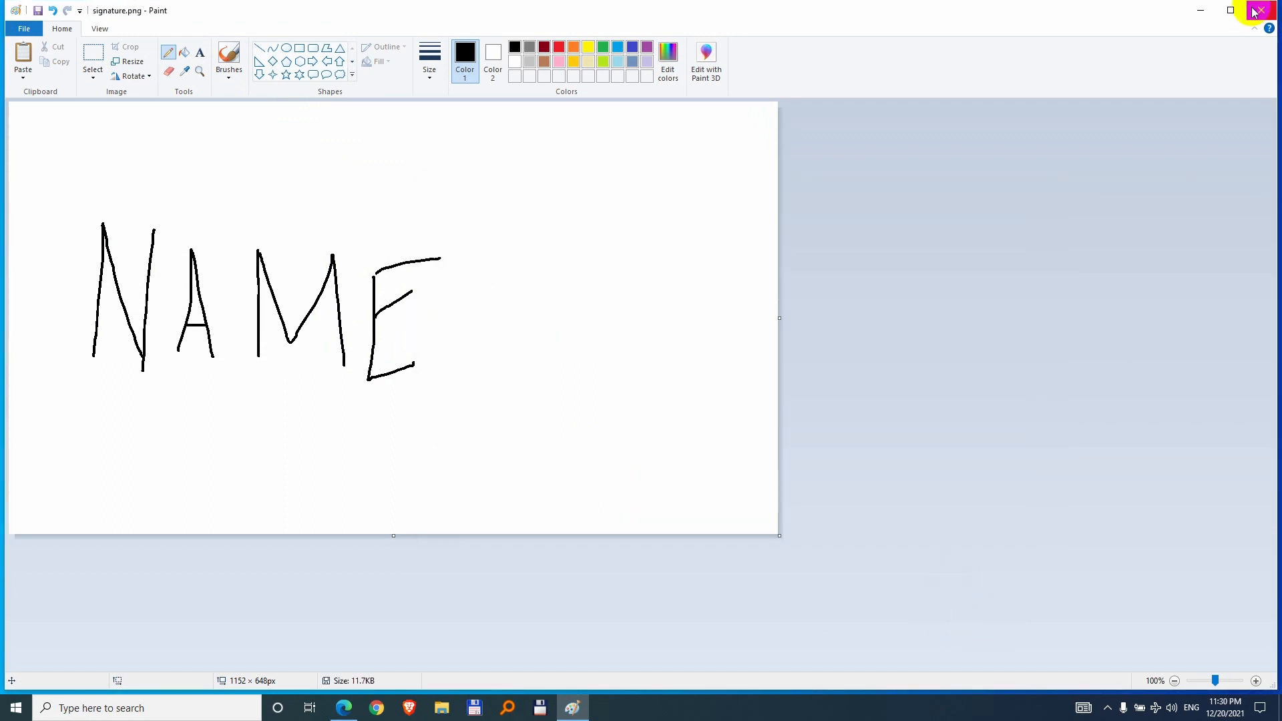
left_click(1270, 10)
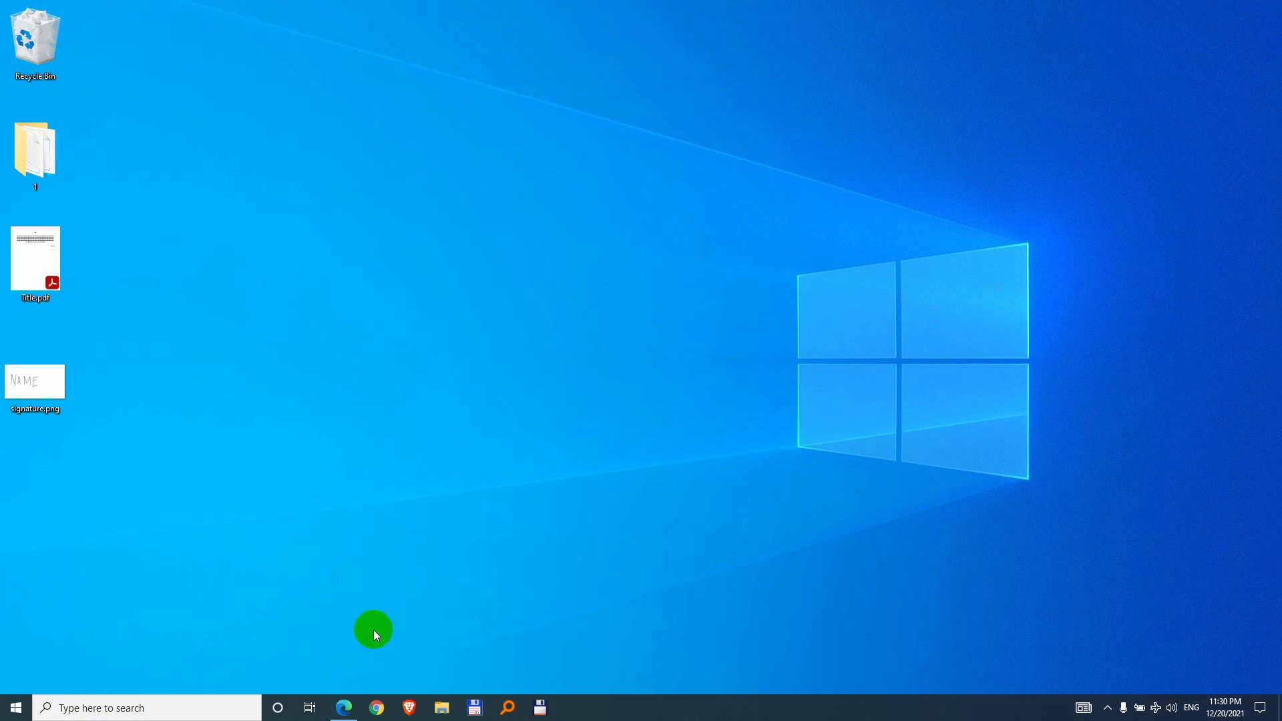
left_click(344, 708)
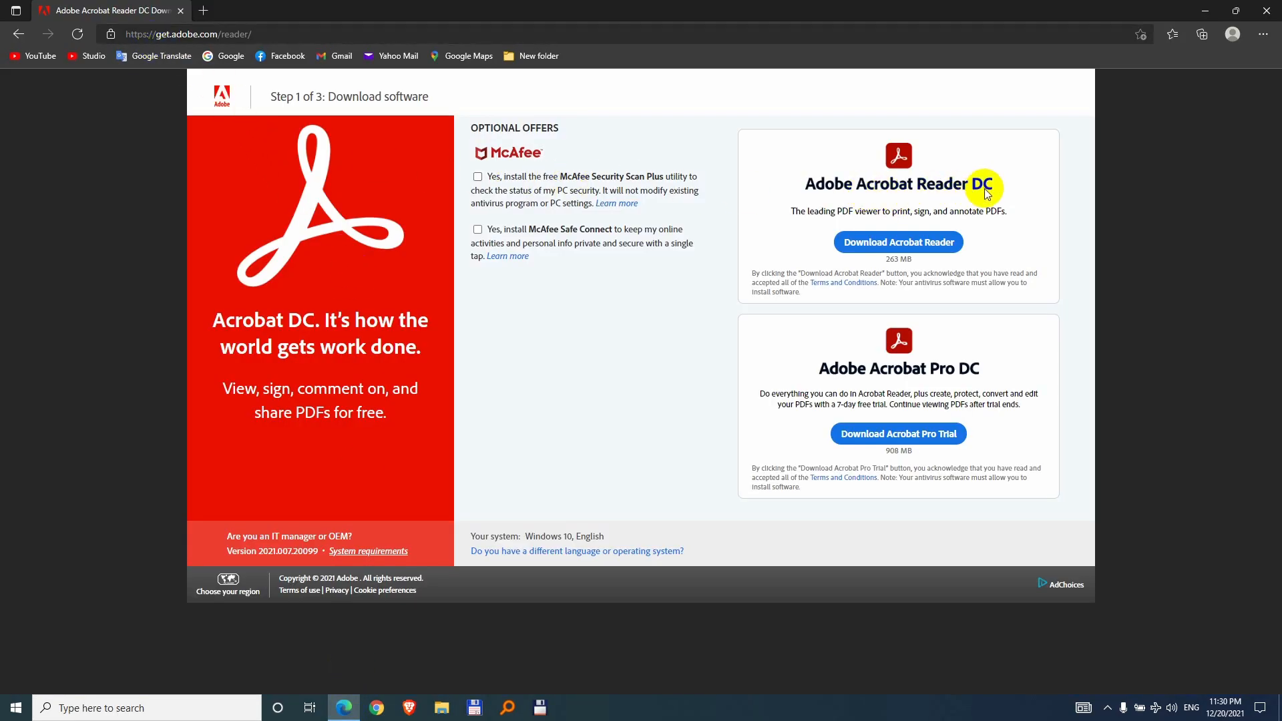
mouse_move(154, 56)
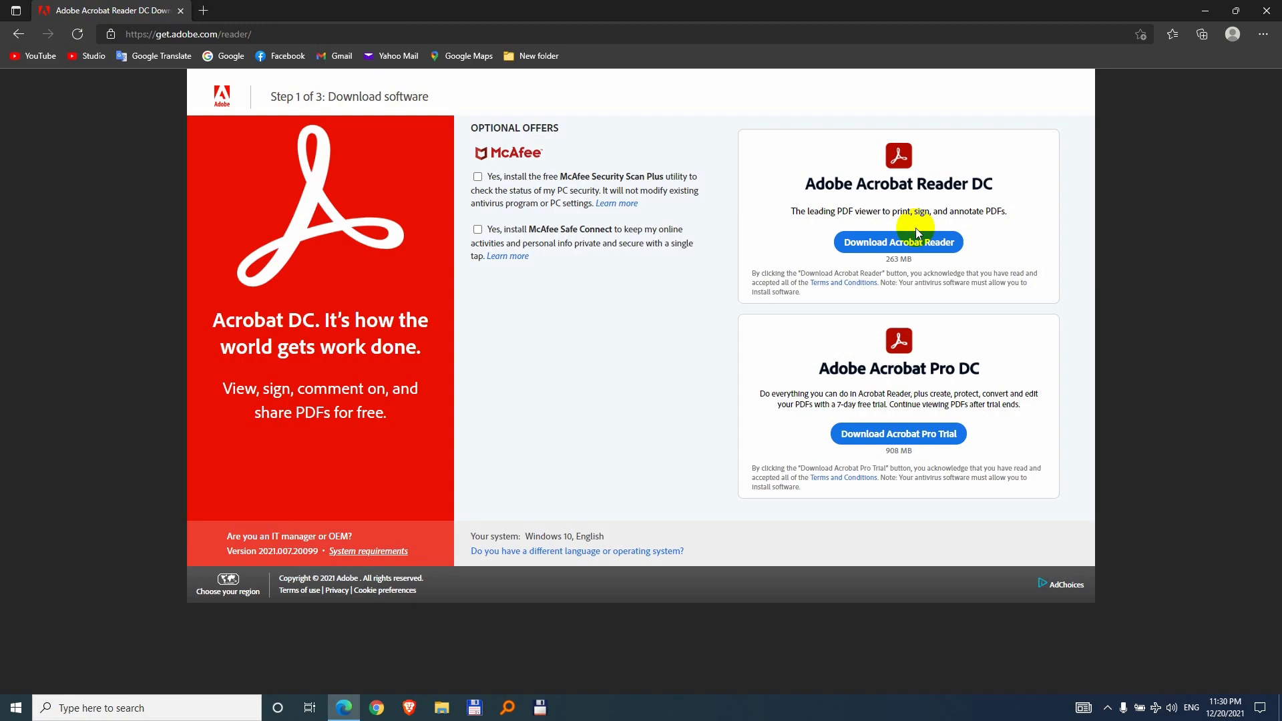
mouse_move(1197, 33)
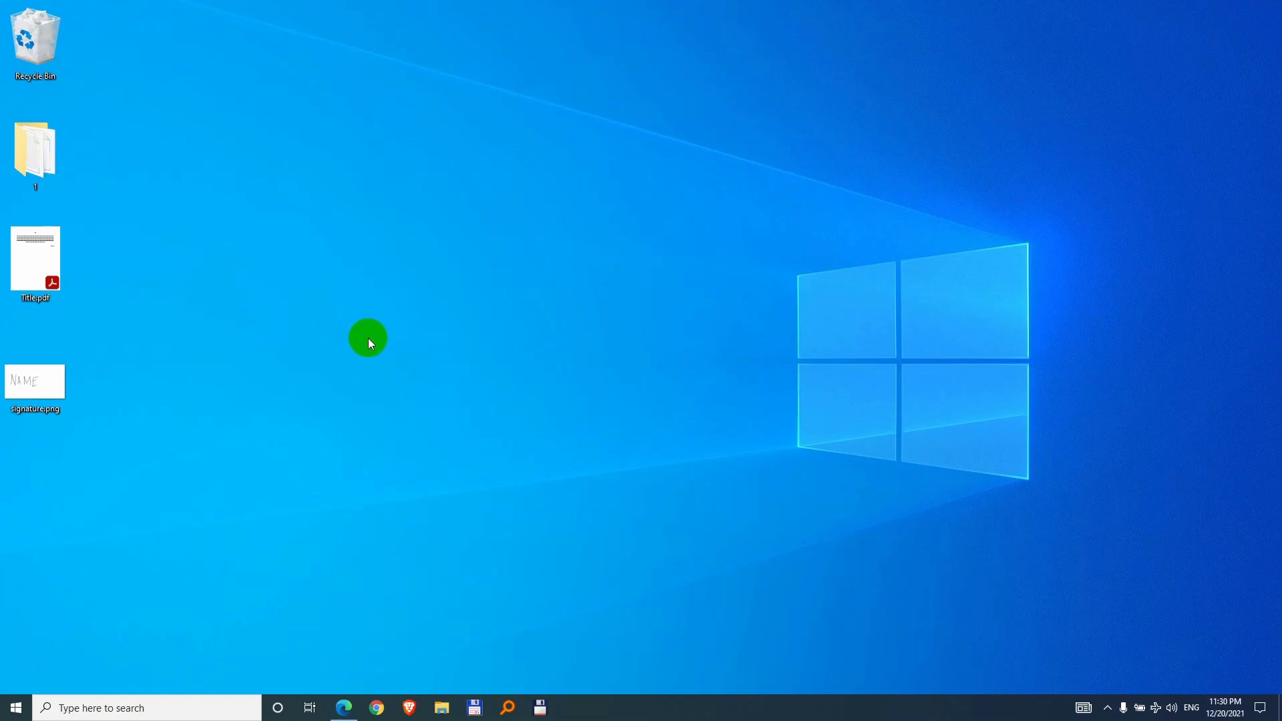
Open Title.pdf from the desktop with Adobe Acrobat DC.
left_click(35, 257)
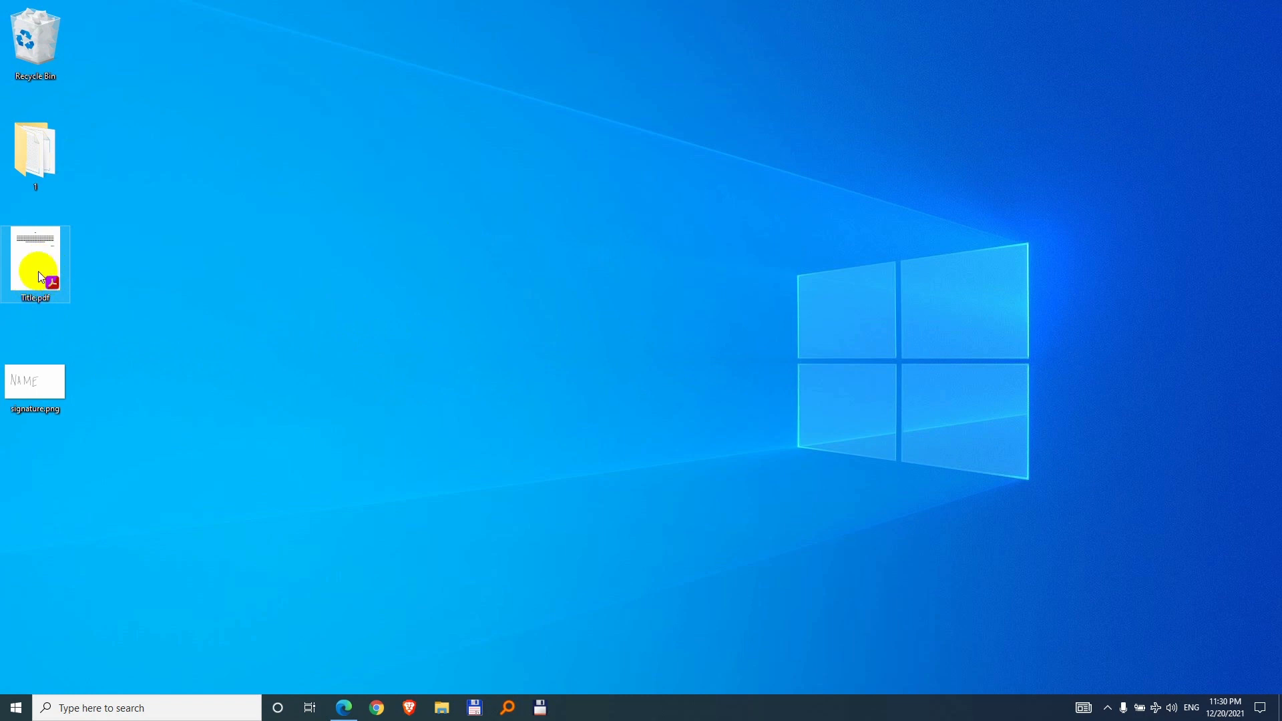
right_click(35, 262)
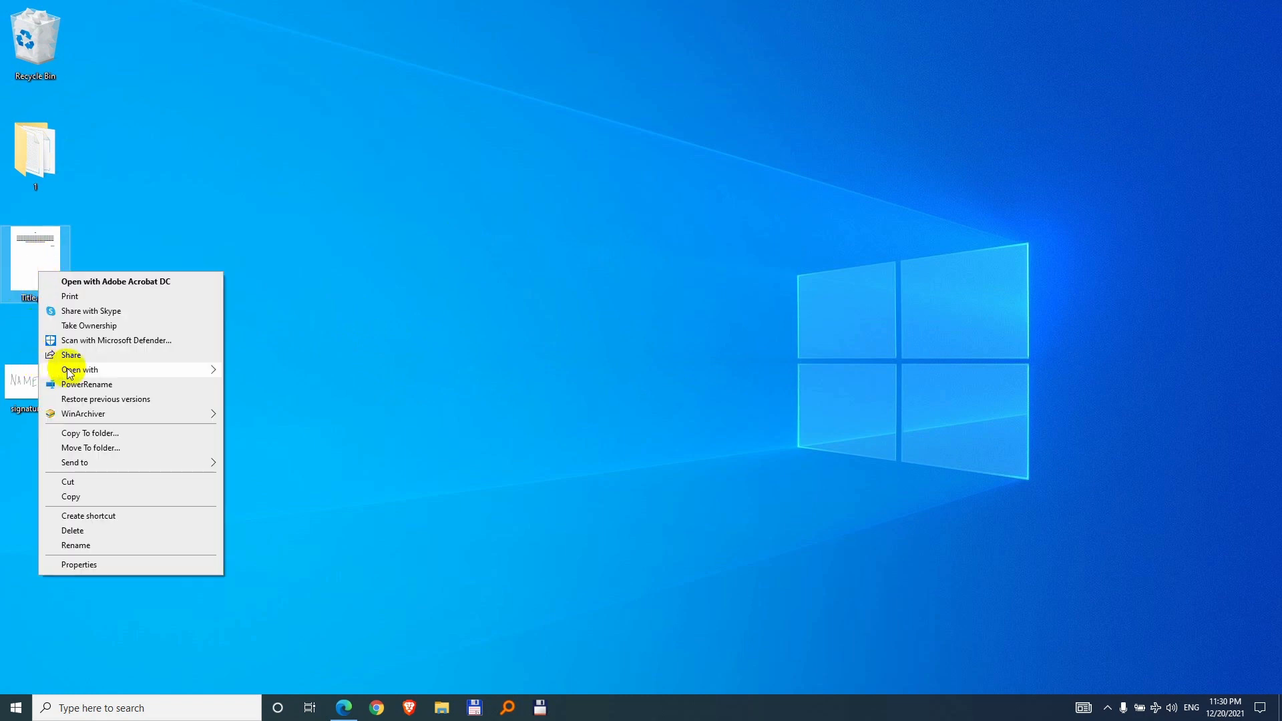
left_click(79, 370)
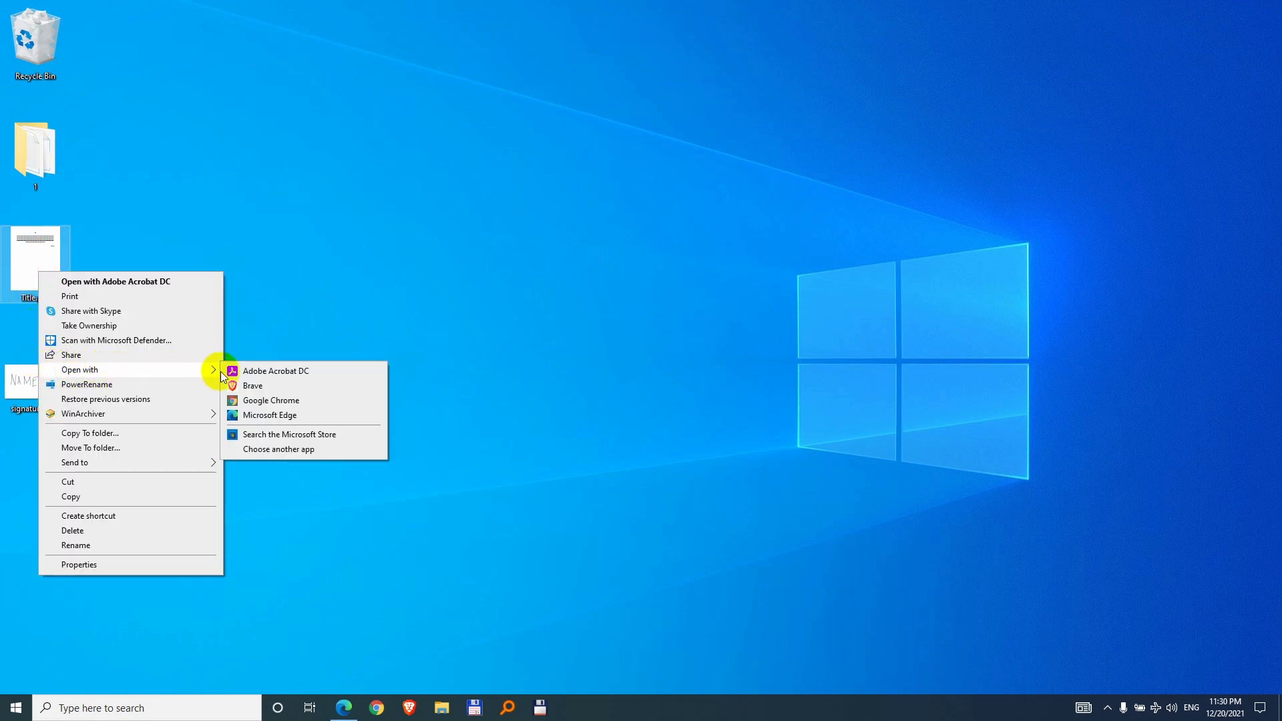
mouse_move(308, 374)
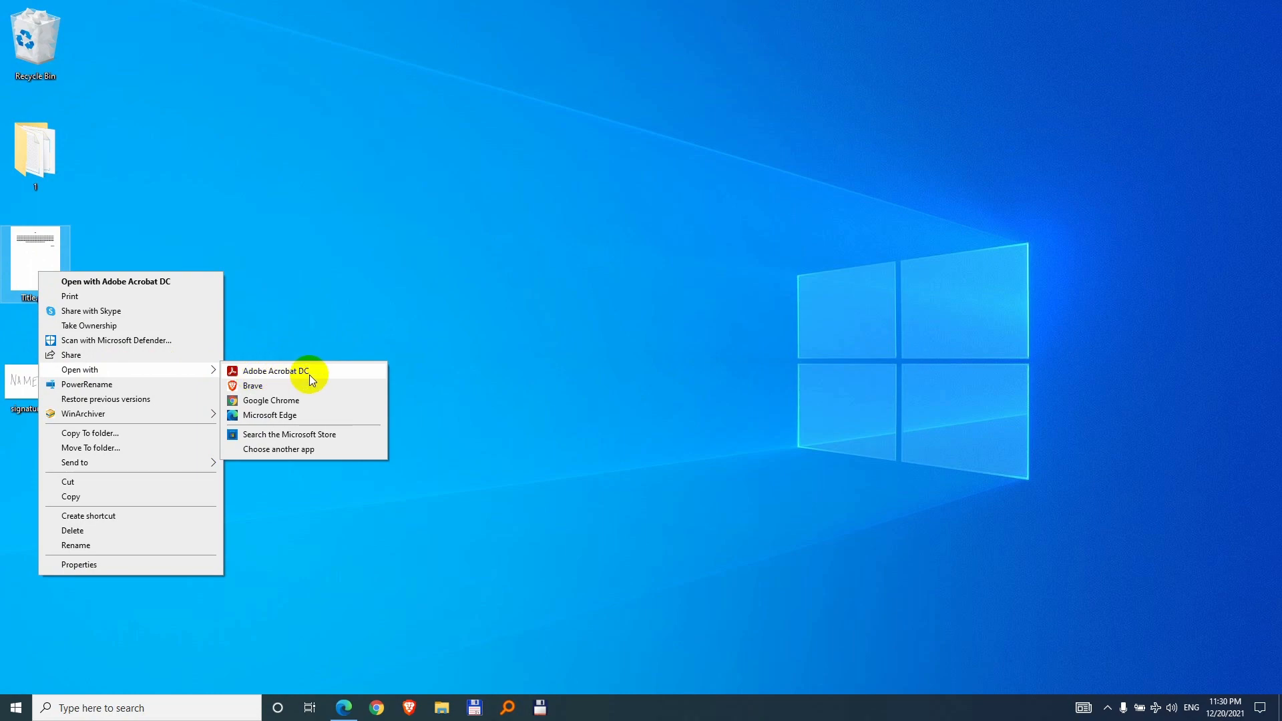
left_click(273, 369)
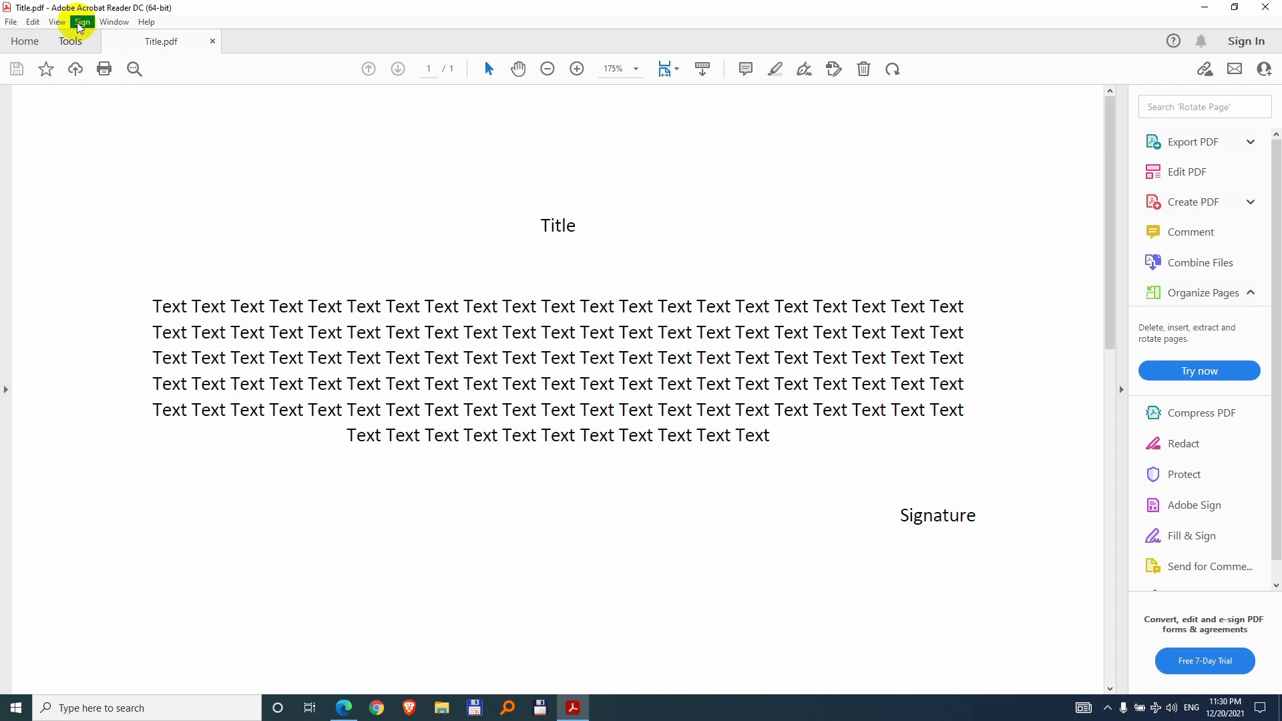
Start Fill & Sign and choose Sign yourself > Add Signature to create a new signature.
left_click(82, 21)
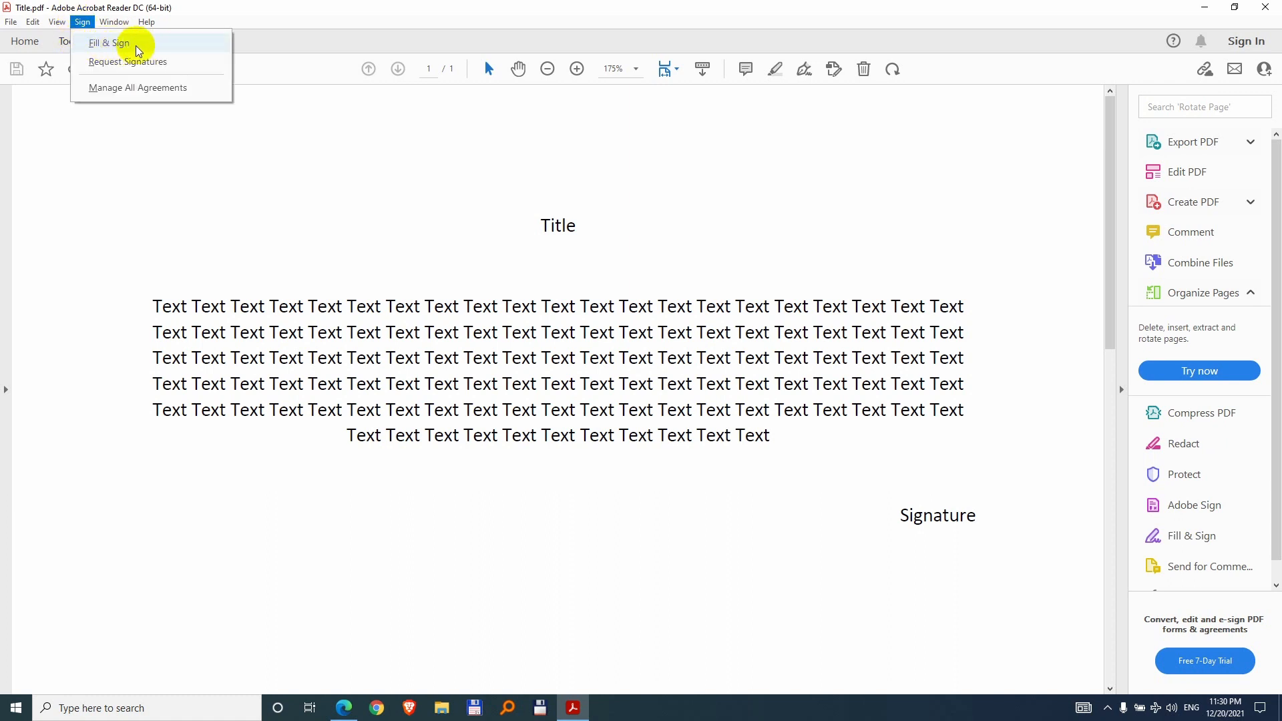
left_click(108, 43)
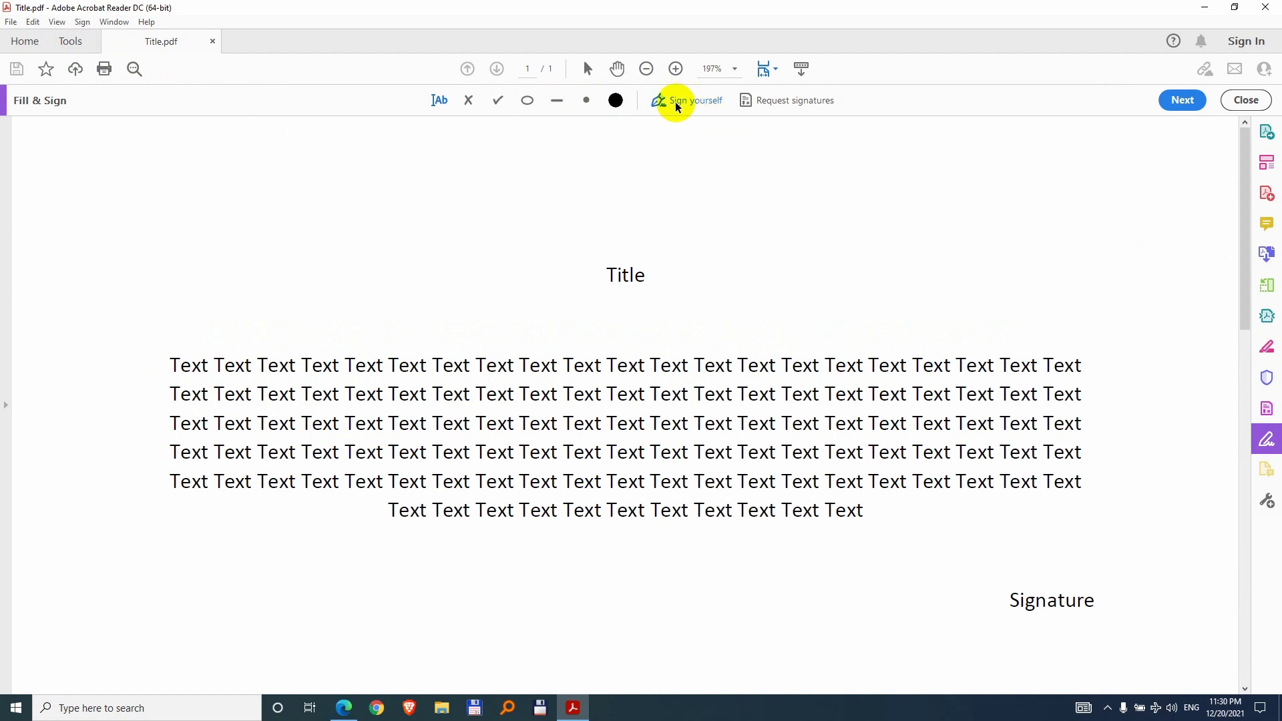
left_click(695, 100)
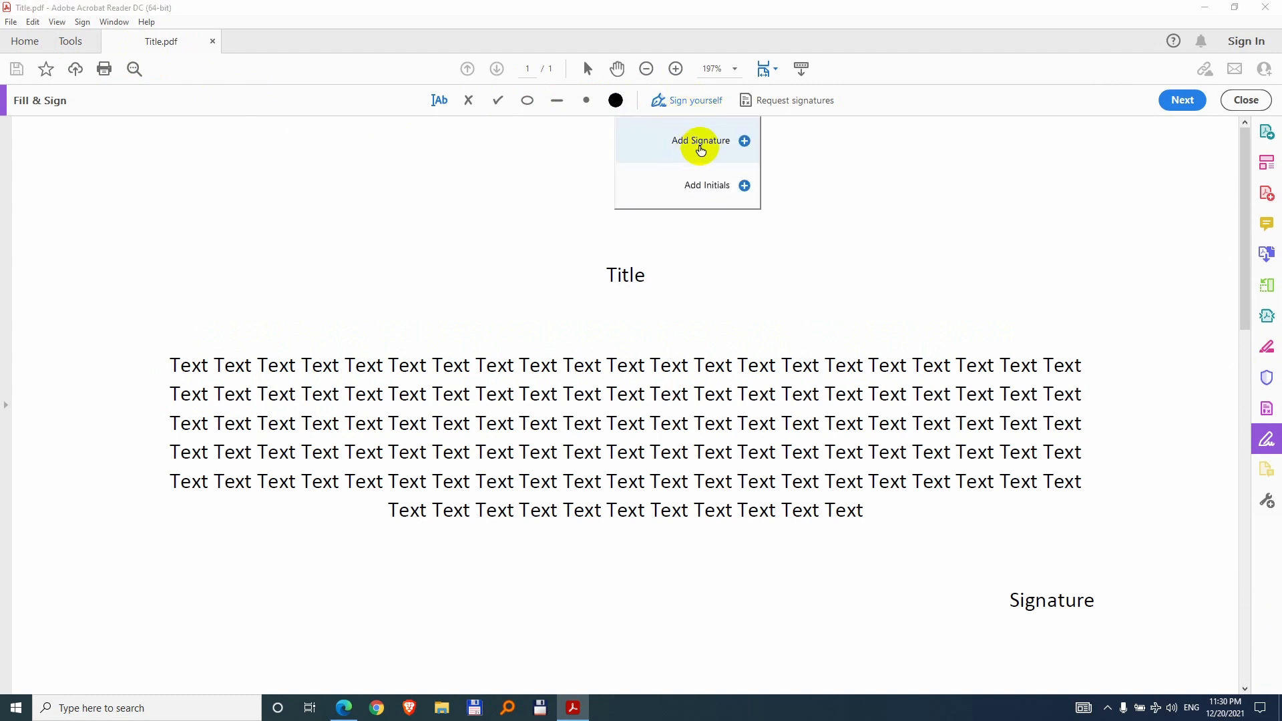
left_click(701, 140)
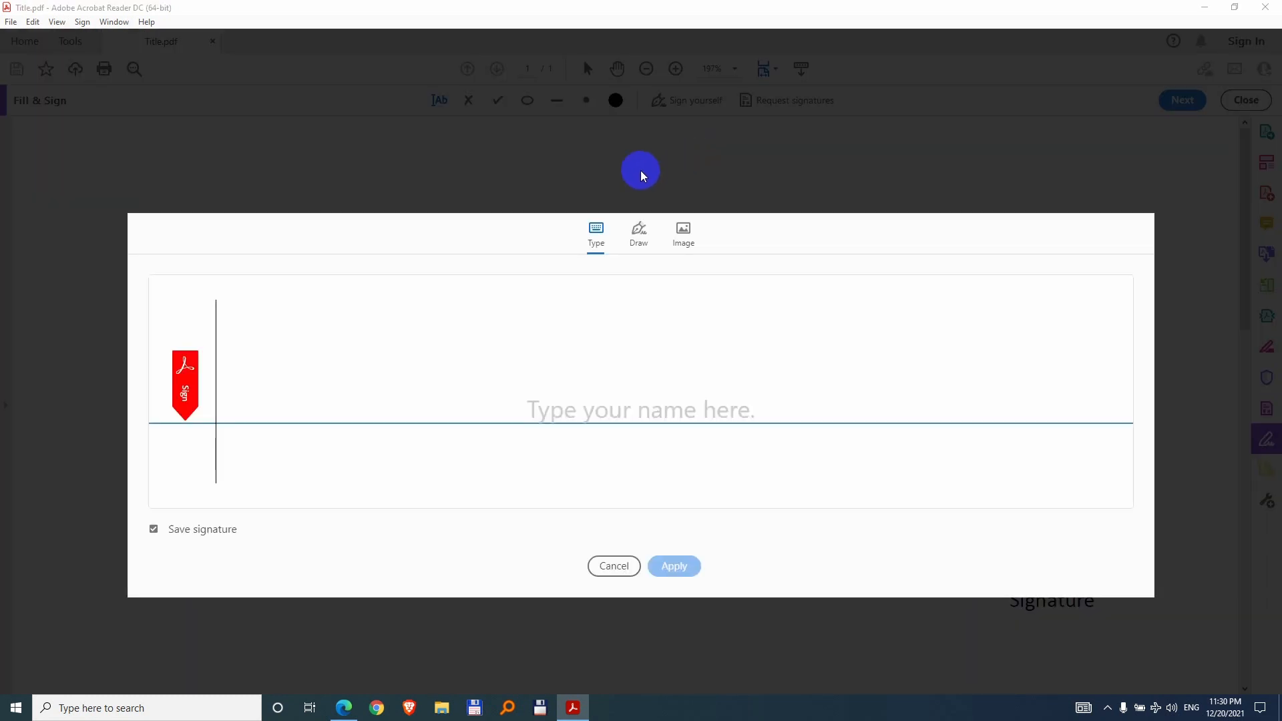
Use the signature.png image of NAME as the signature and apply it to the page.
left_click(682, 232)
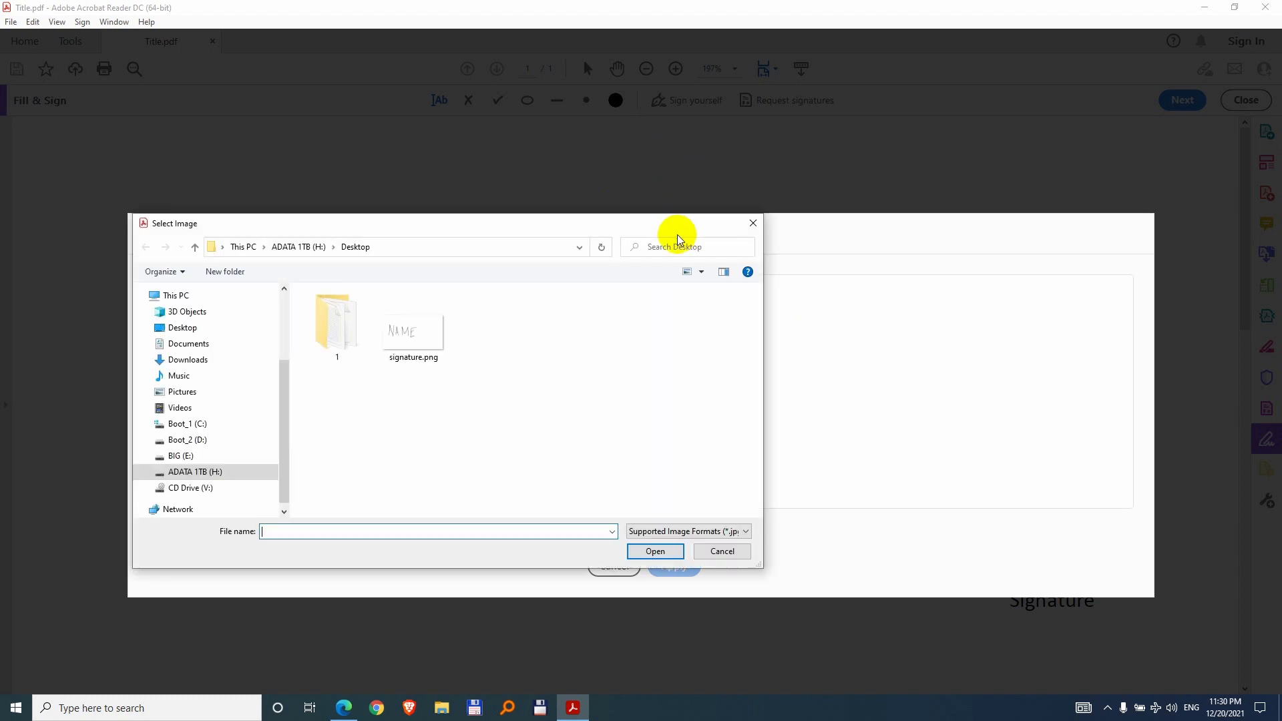
left_click(412, 327)
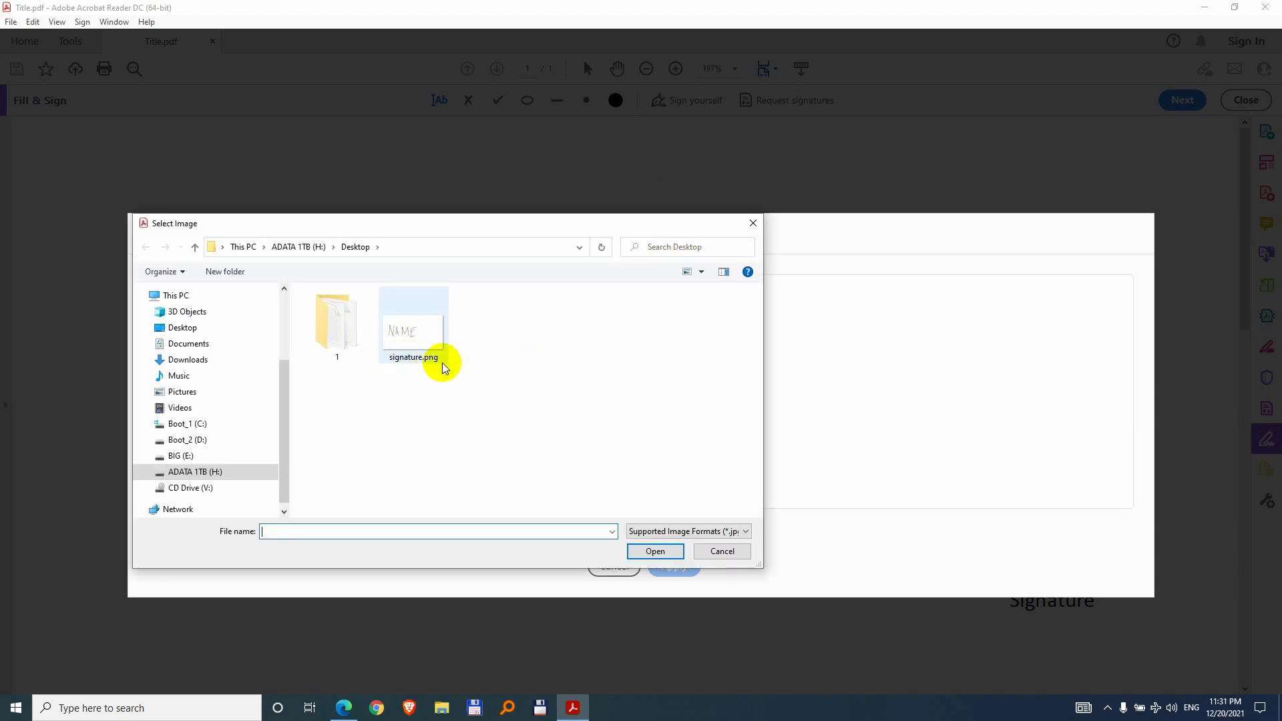
mouse_move(413, 339)
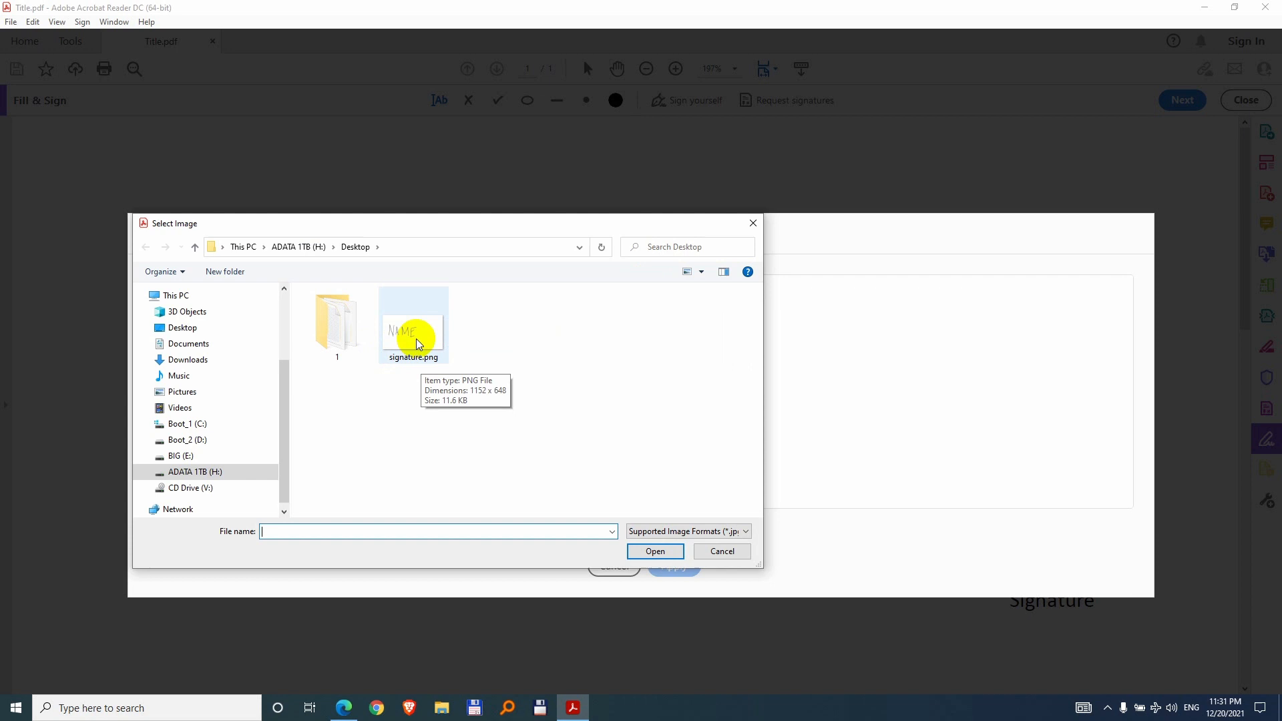
left_click(719, 551)
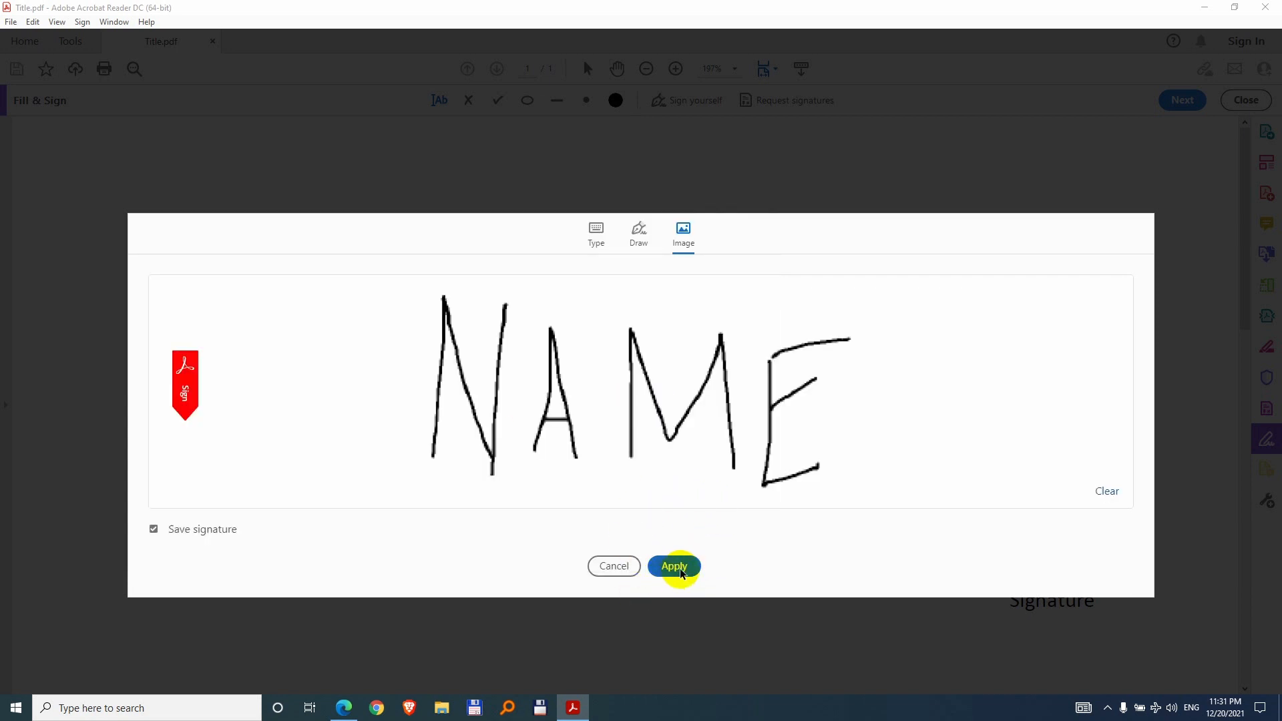
left_click(673, 566)
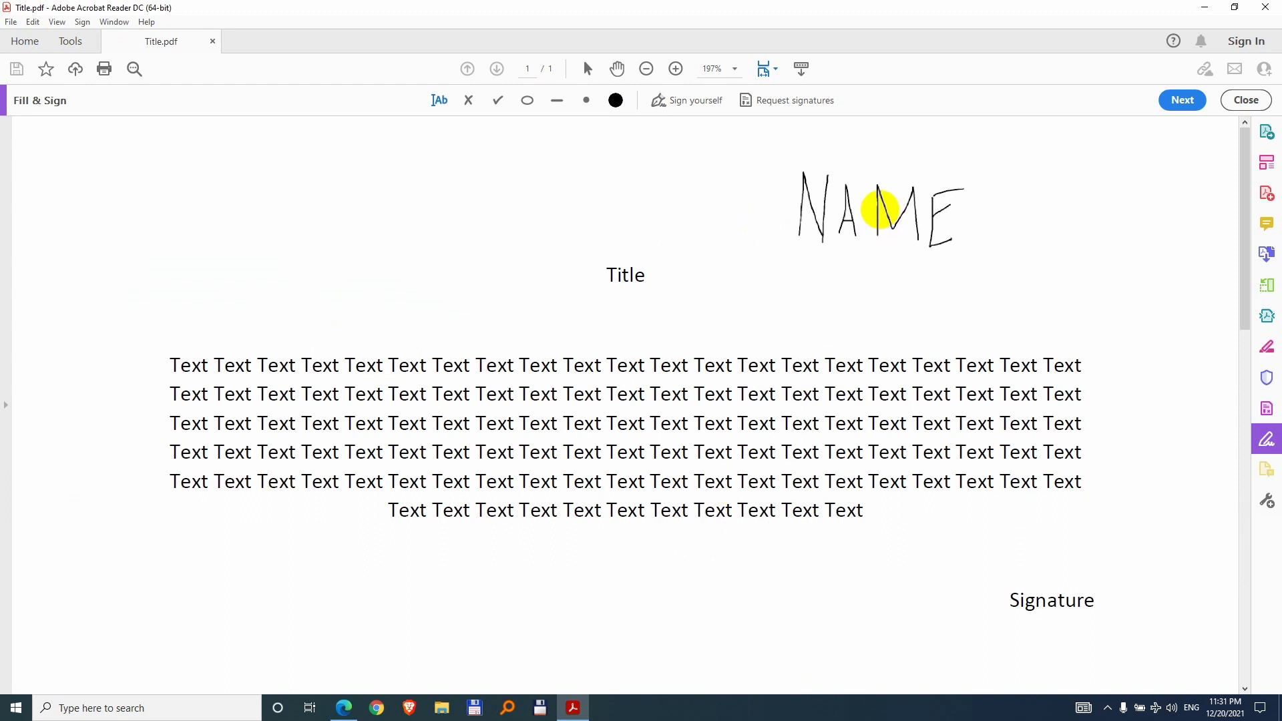
Drag the NAME signature down beside the Signature label and shrink it.
left_click_drag(879, 208, 1034, 617)
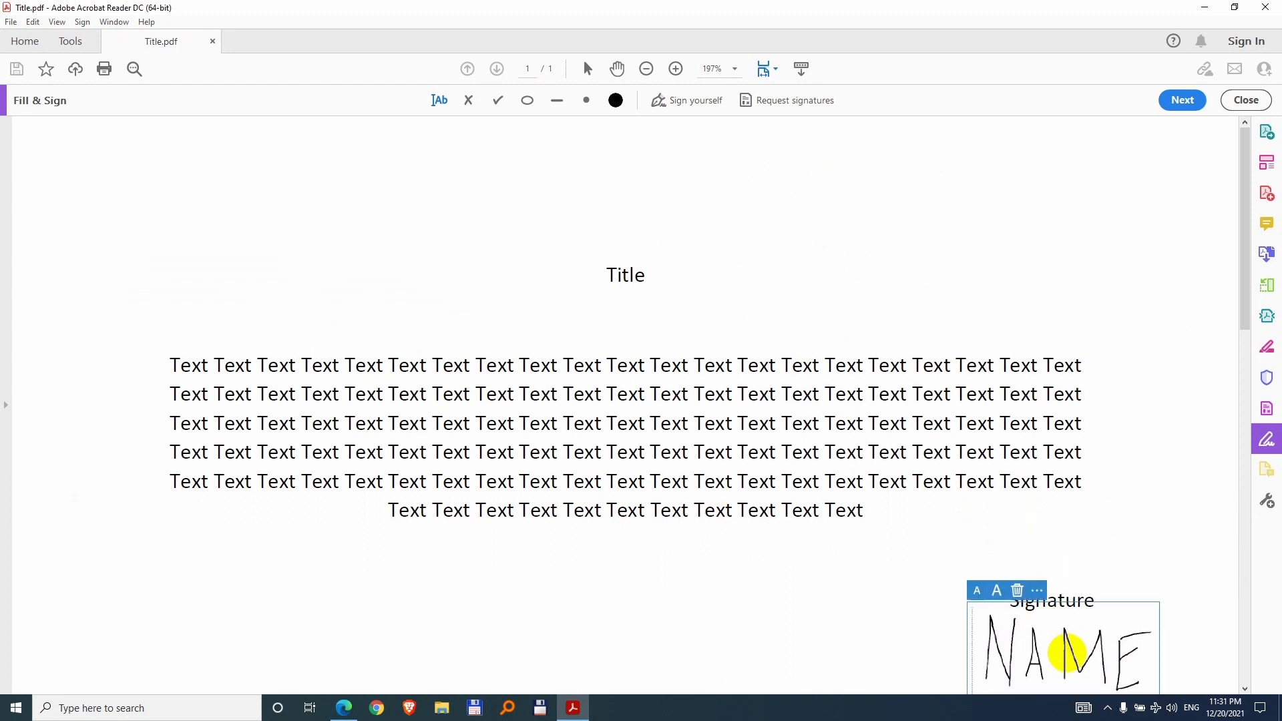
scroll("down", 3)
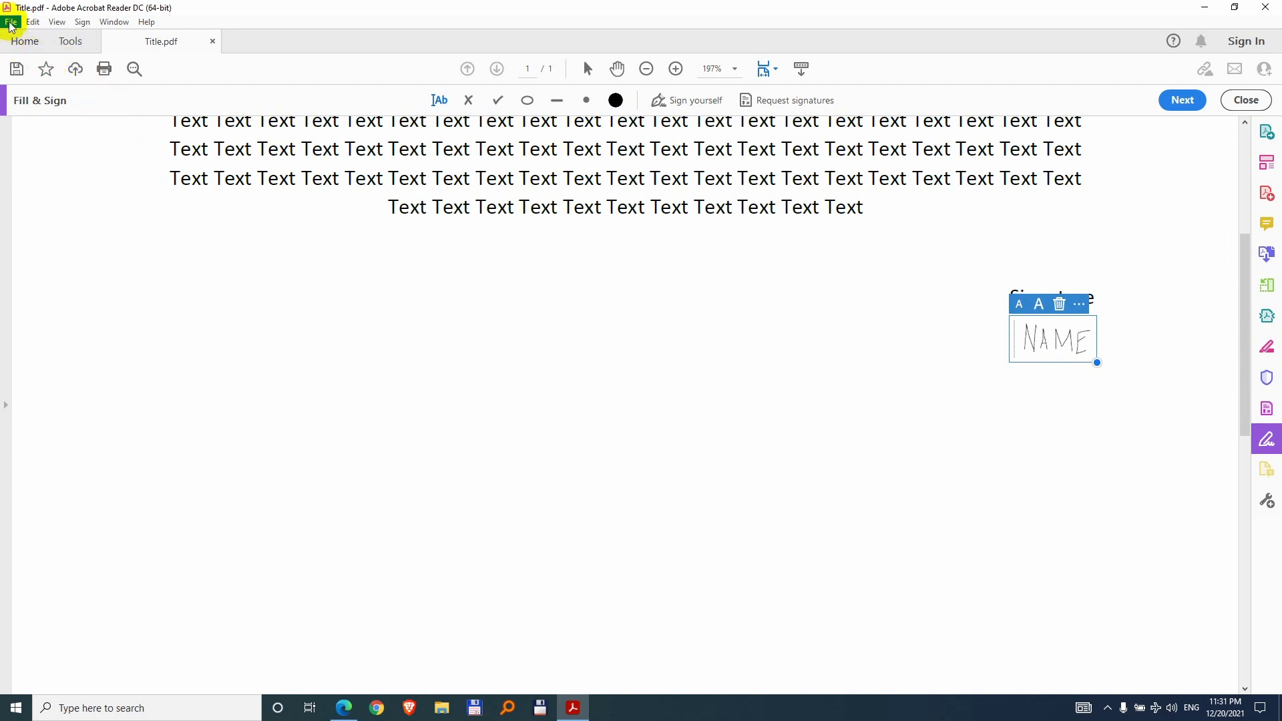
Save the signed document over the existing Title.pdf on the Desktop, confirming the replace, and exit Acrobat.
left_click(11, 22)
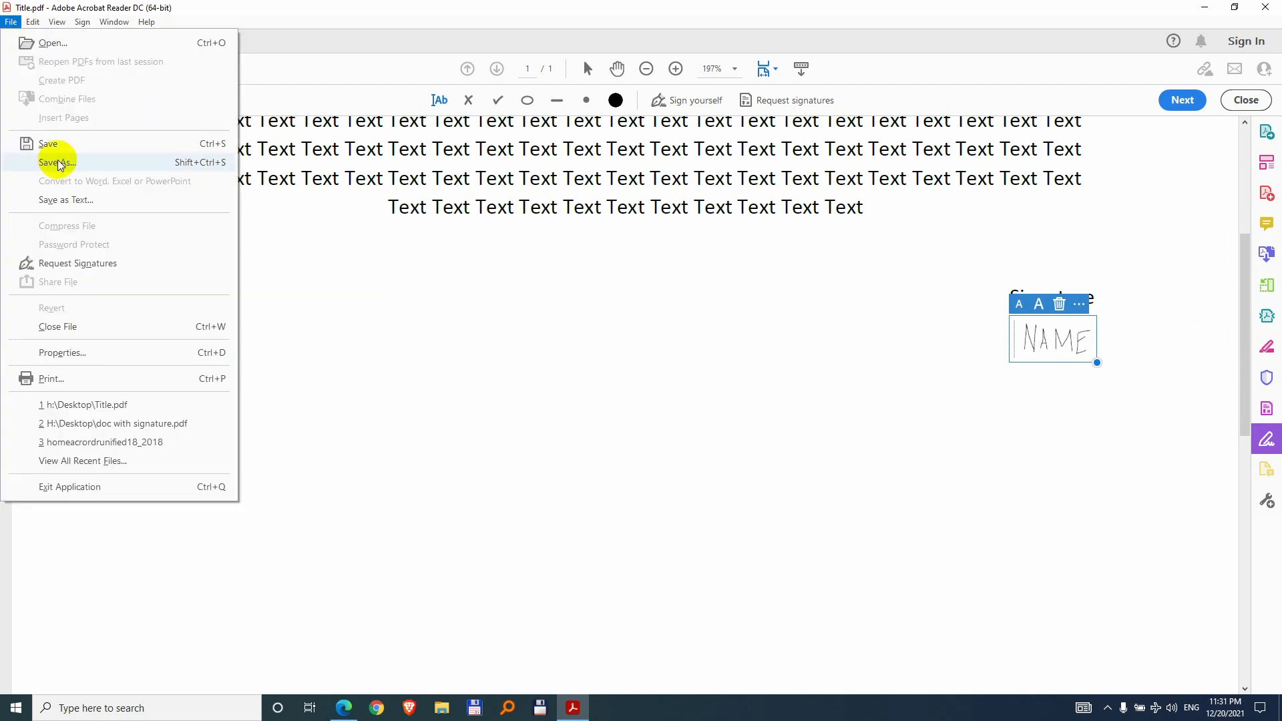
mouse_move(73, 144)
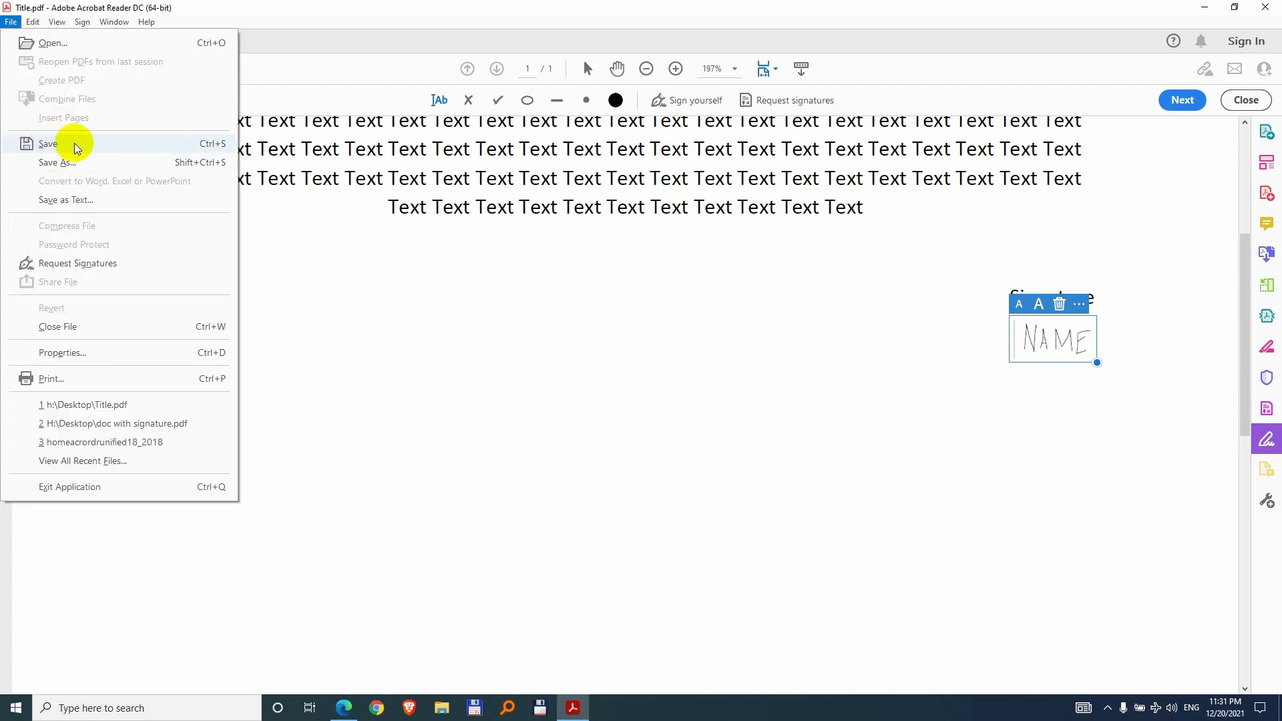
left_click(58, 161)
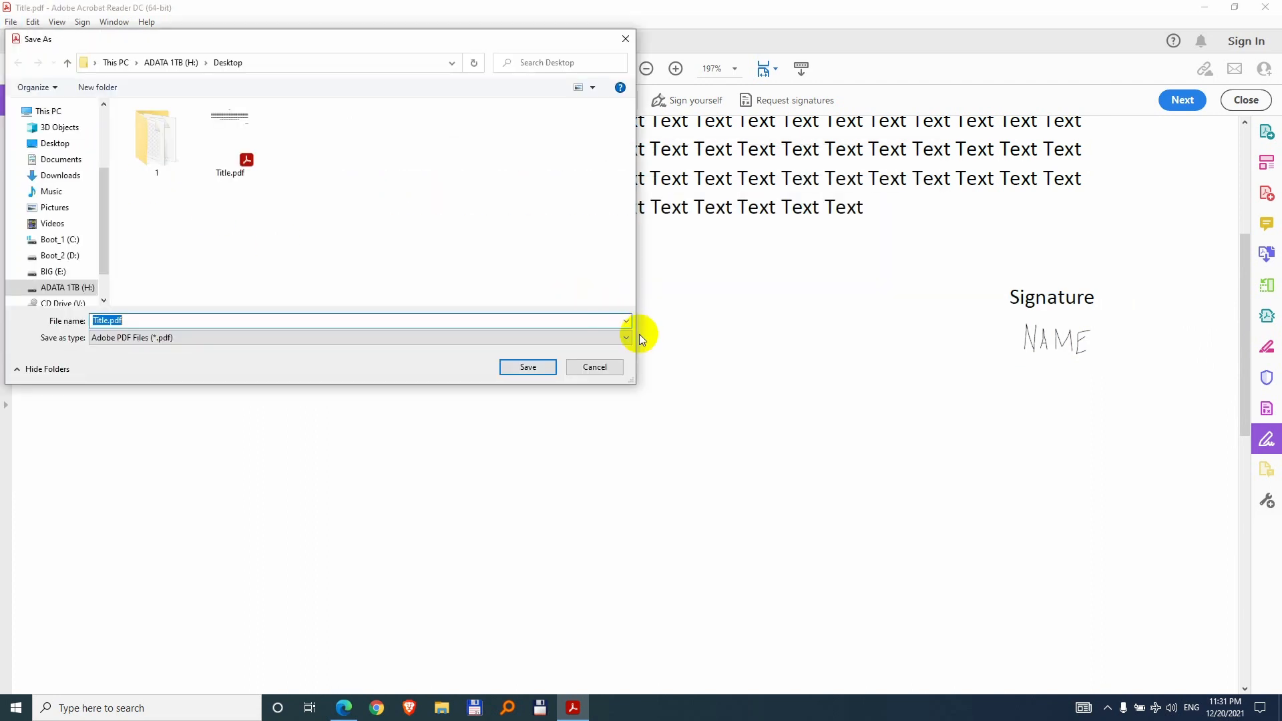
left_click(230, 131)
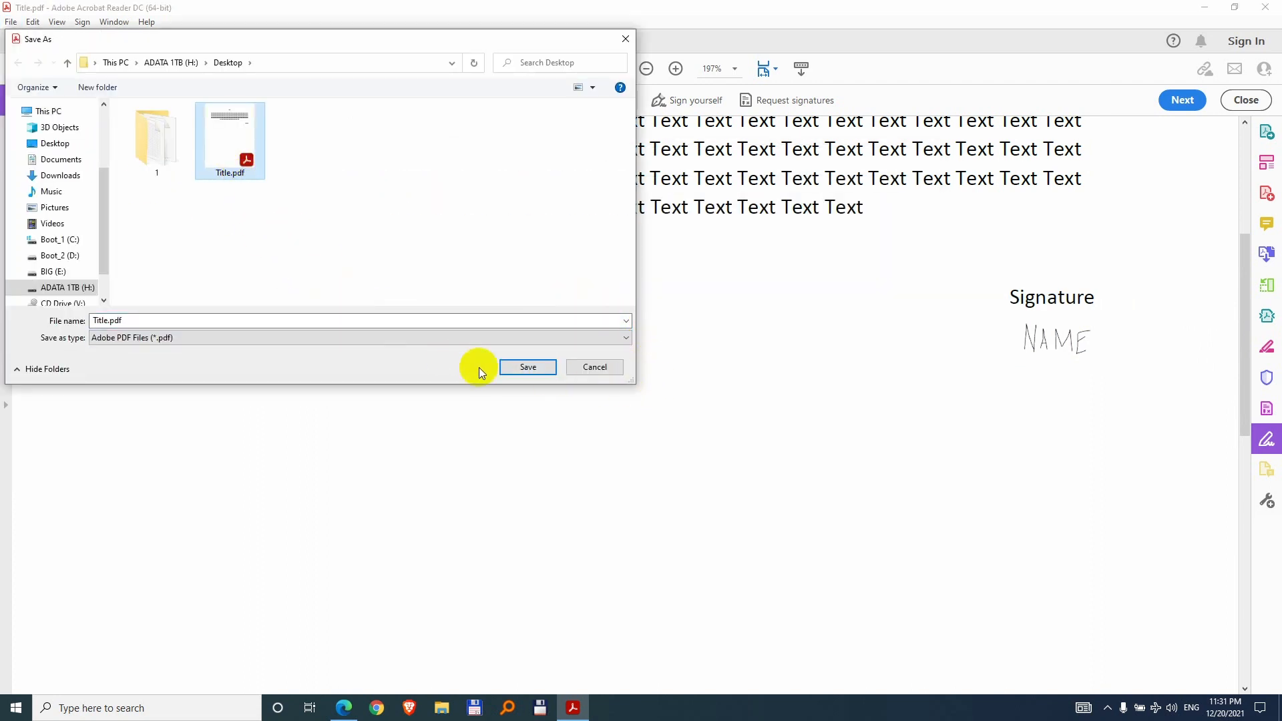
left_click(527, 366)
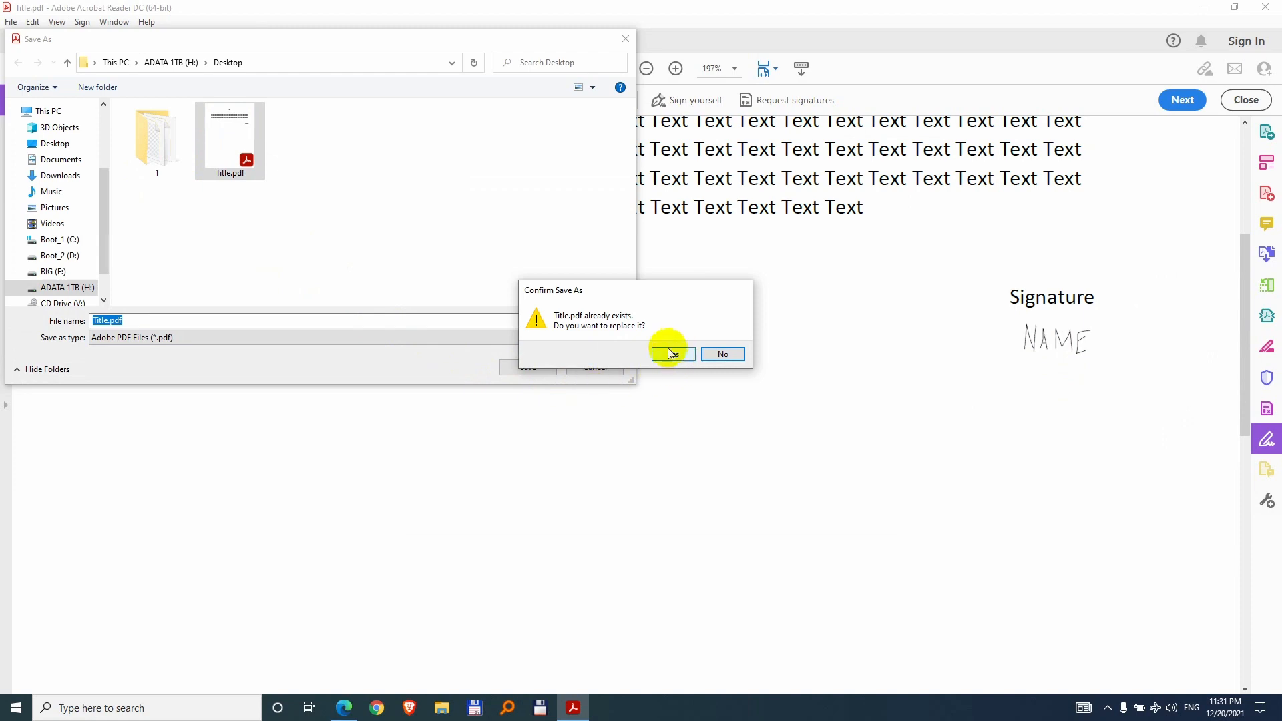
left_click(669, 354)
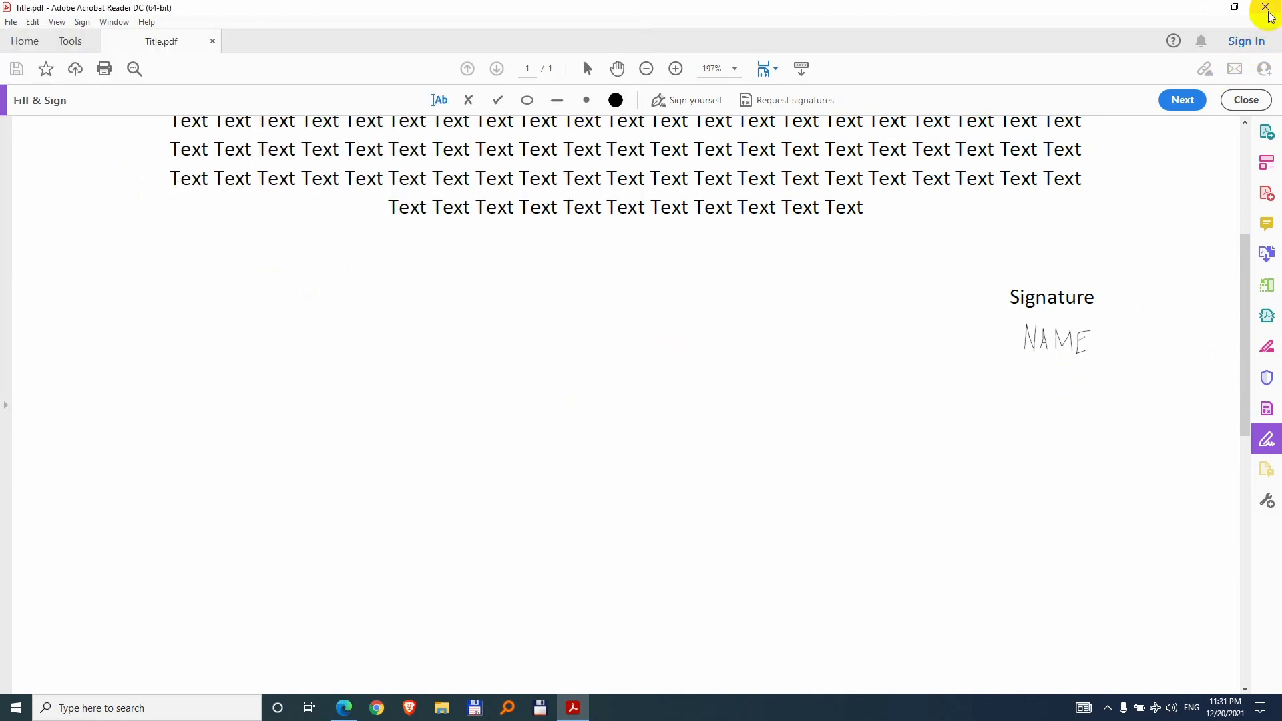
left_click(1268, 8)
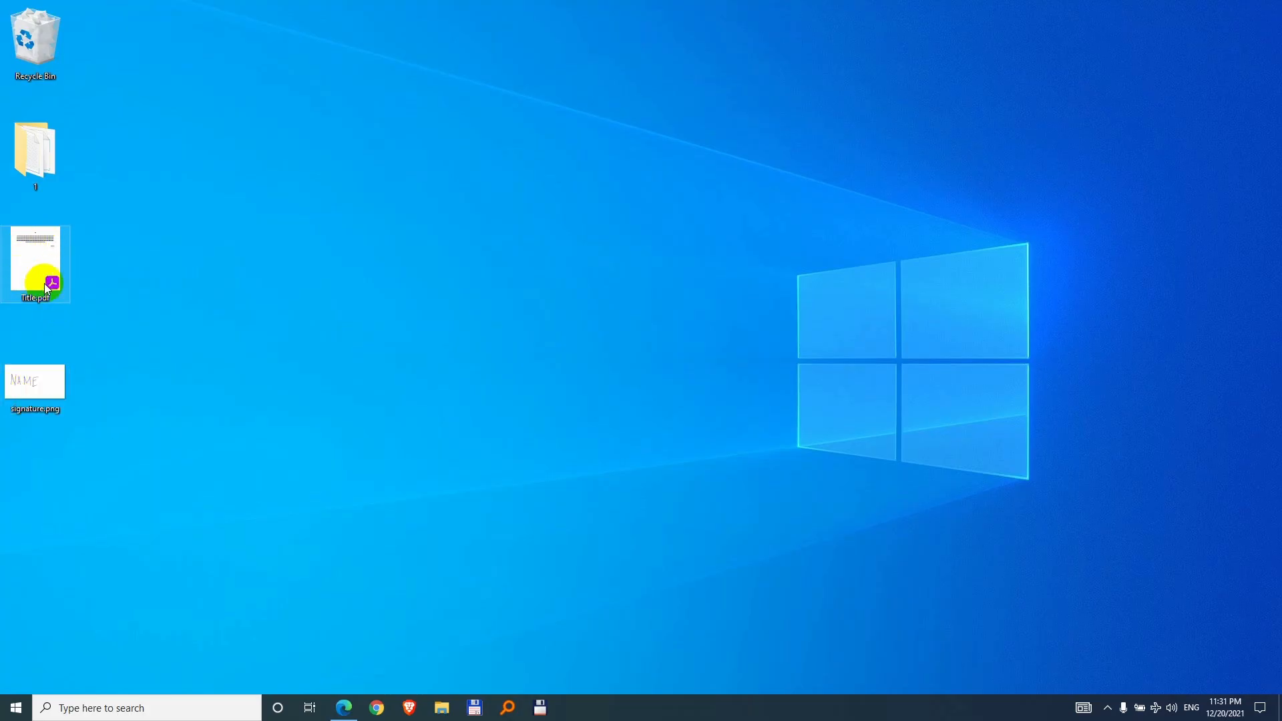
Reopen Title.pdf from the desktop to verify the saved NAME signature beneath the Signature label.
double_click(35, 258)
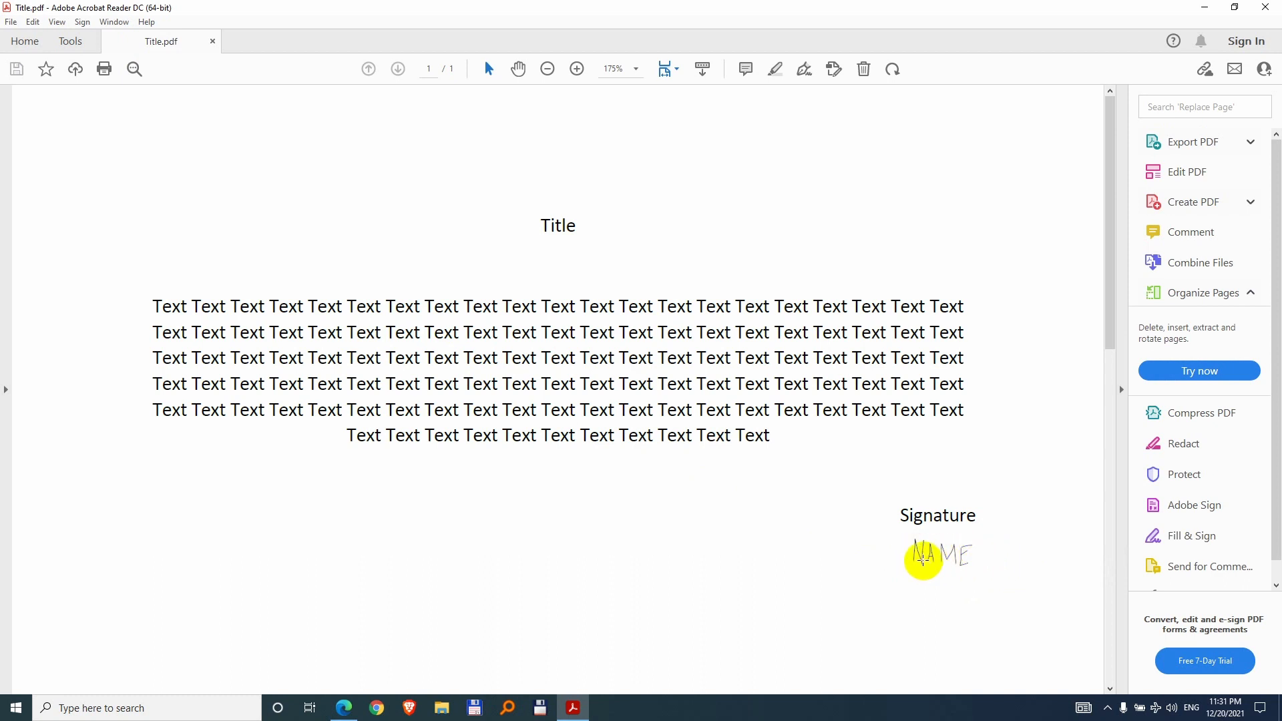
mouse_move(985, 569)
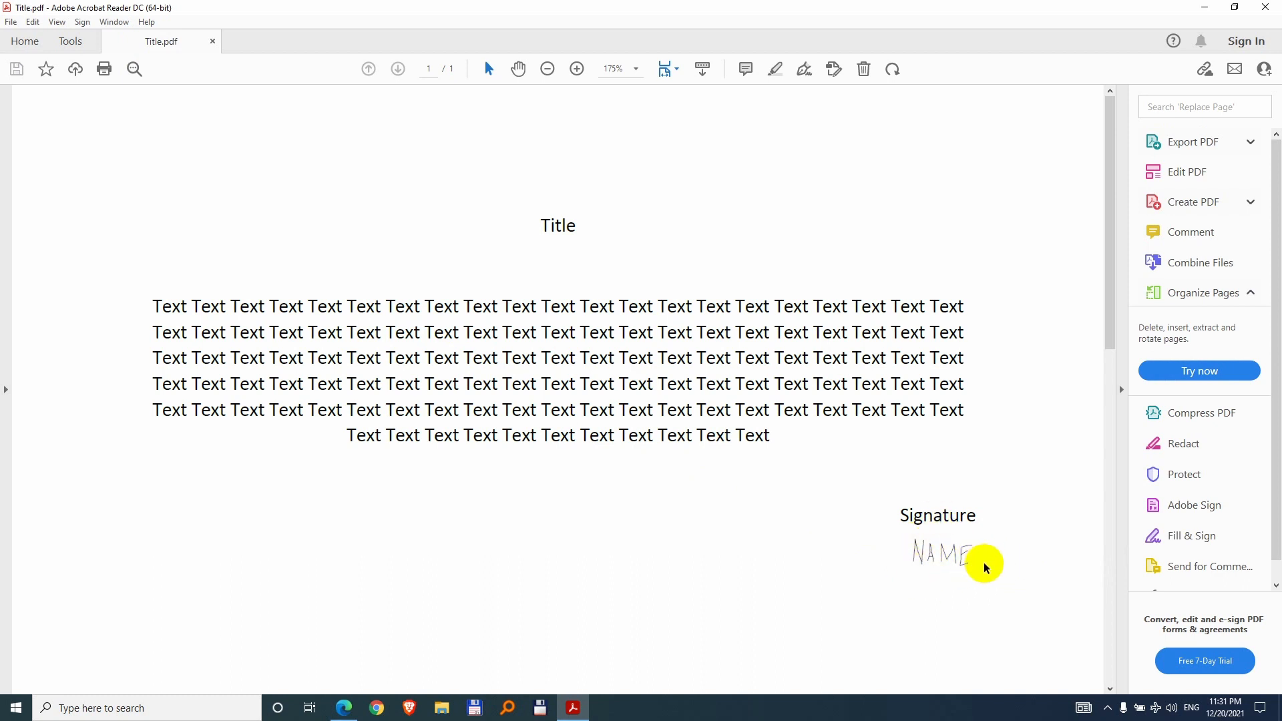
mouse_move(623, 567)
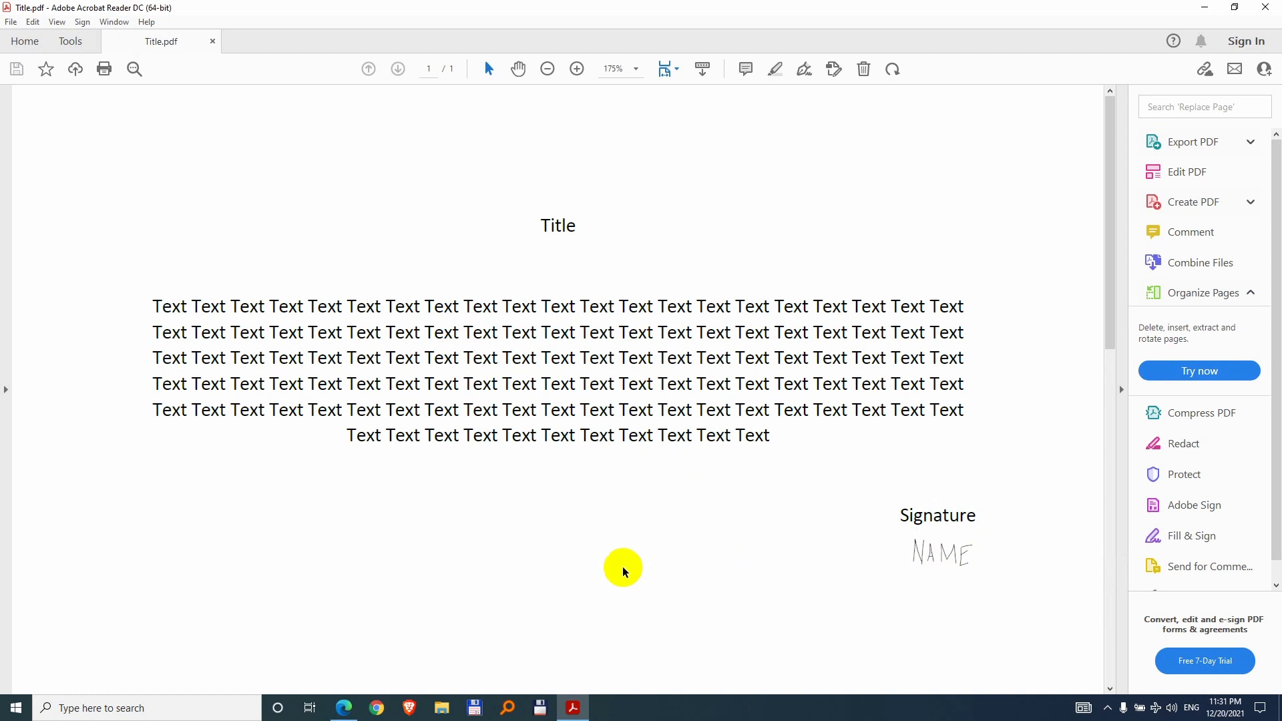
mouse_move(724, 556)
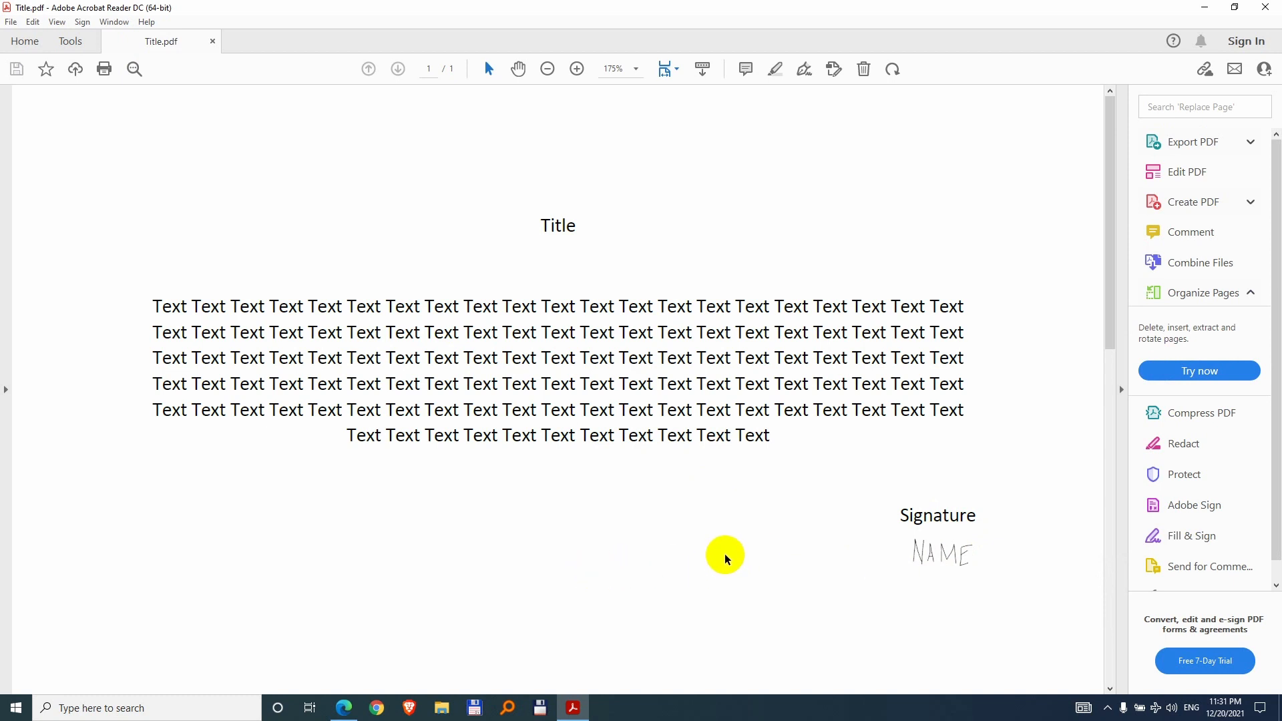
mouse_move(723, 549)
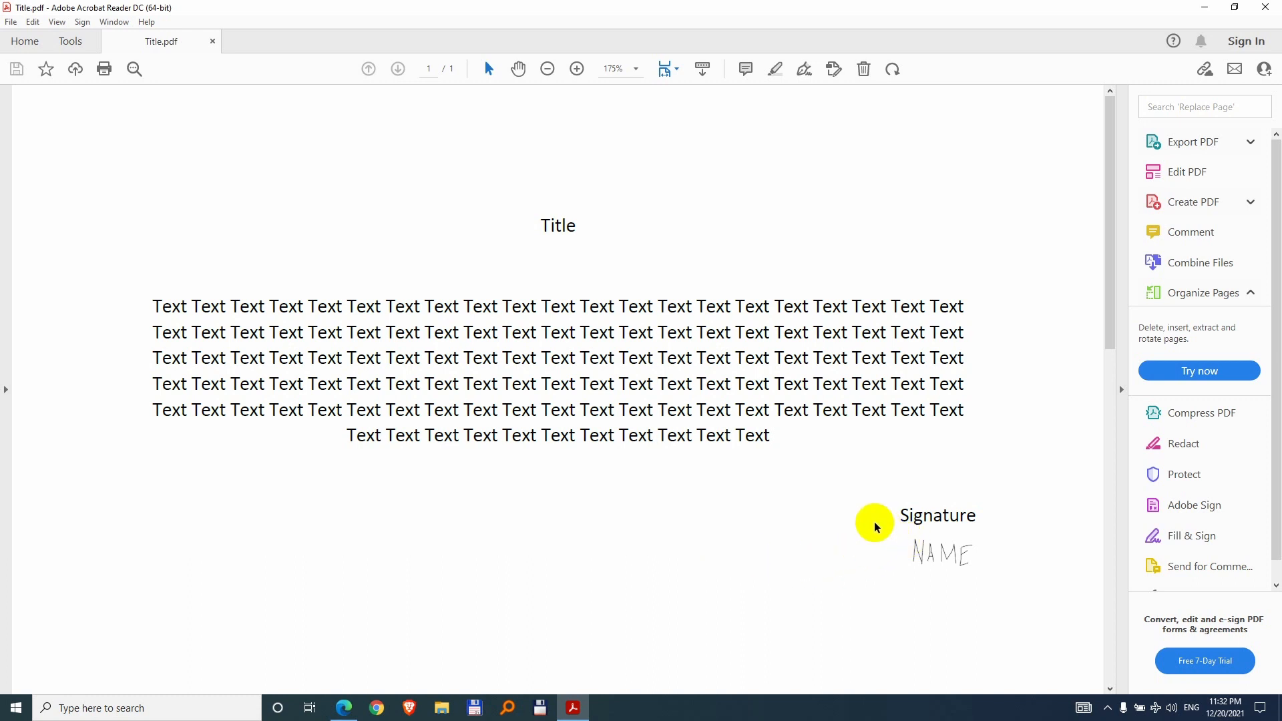
mouse_move(870, 583)
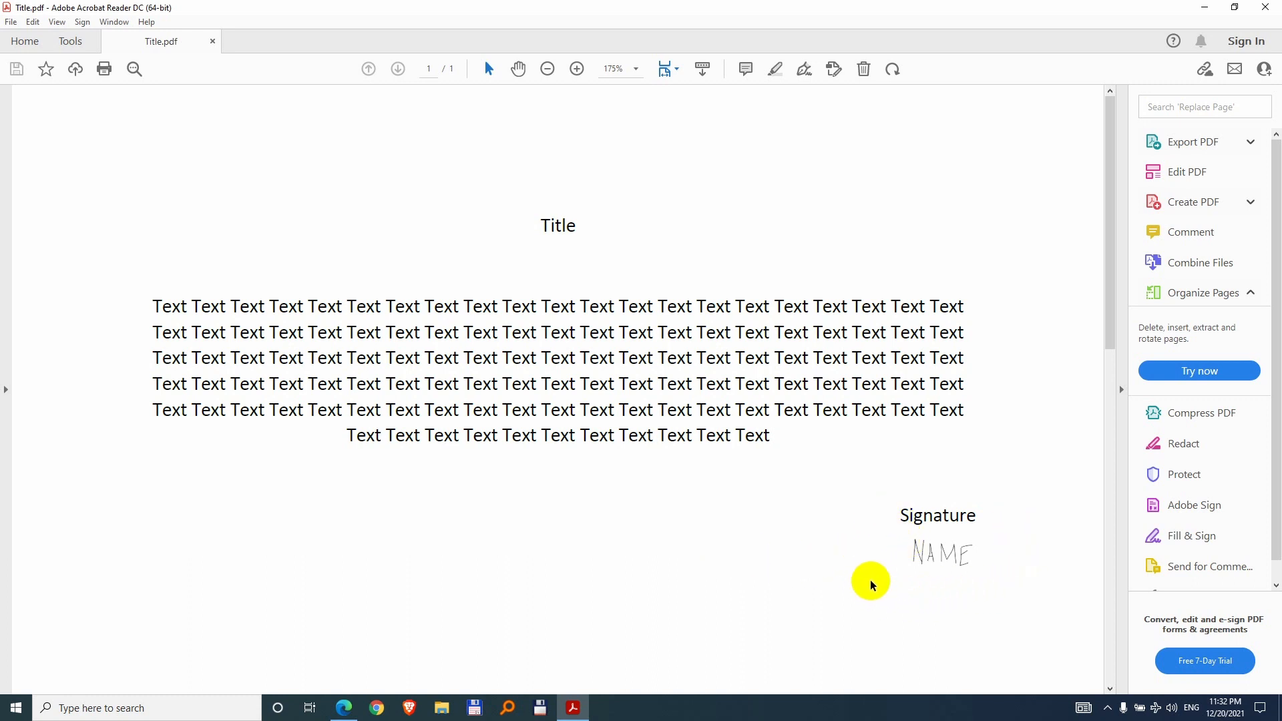
mouse_move(753, 532)
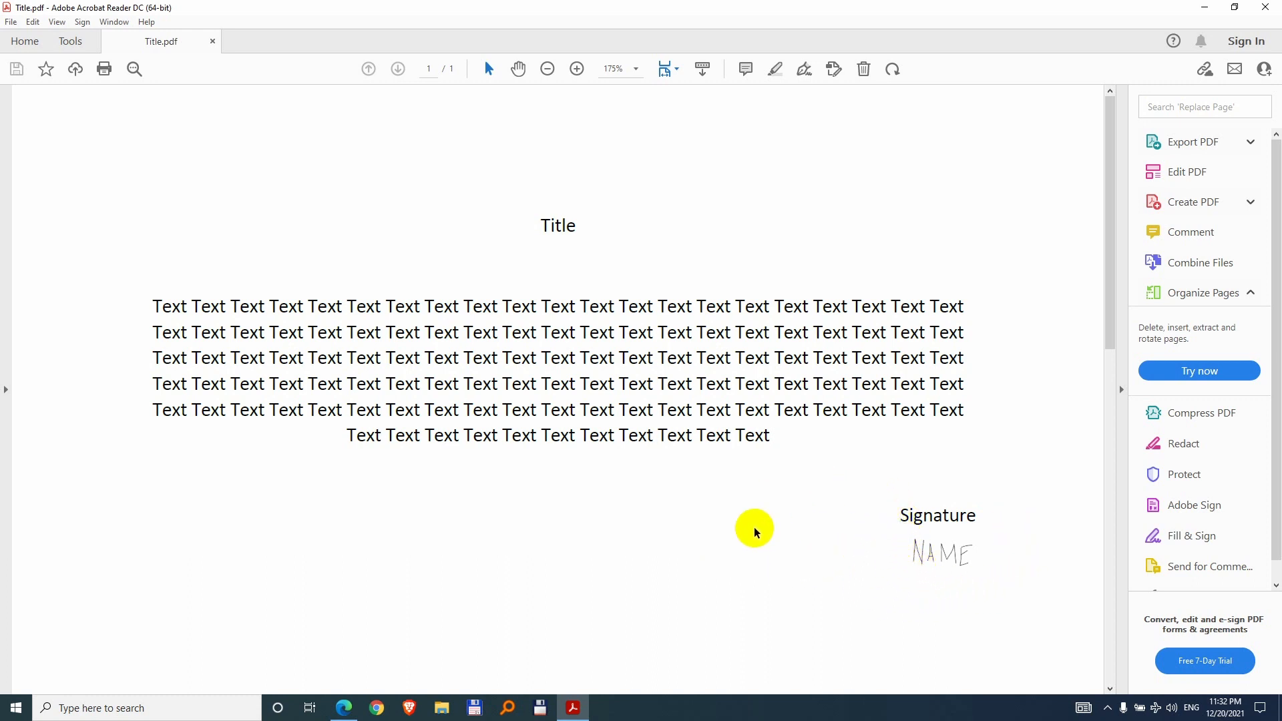
mouse_move(848, 570)
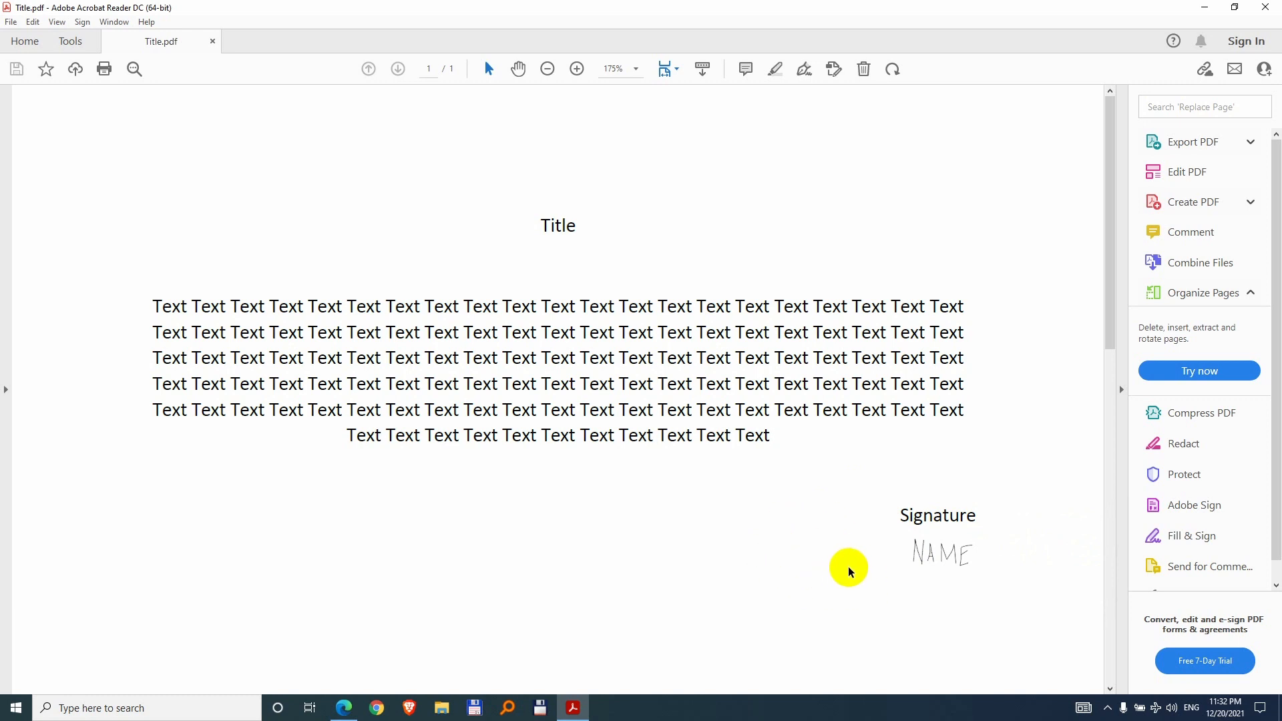
mouse_move(865, 571)
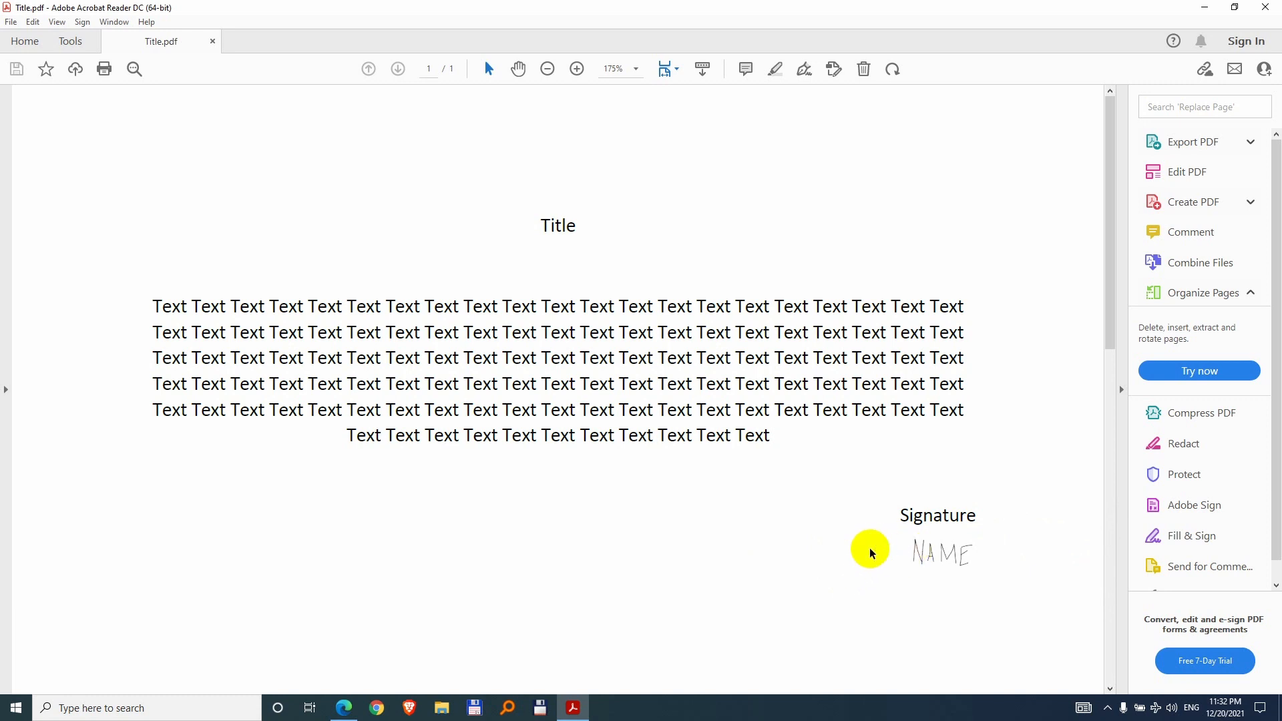
mouse_move(985, 533)
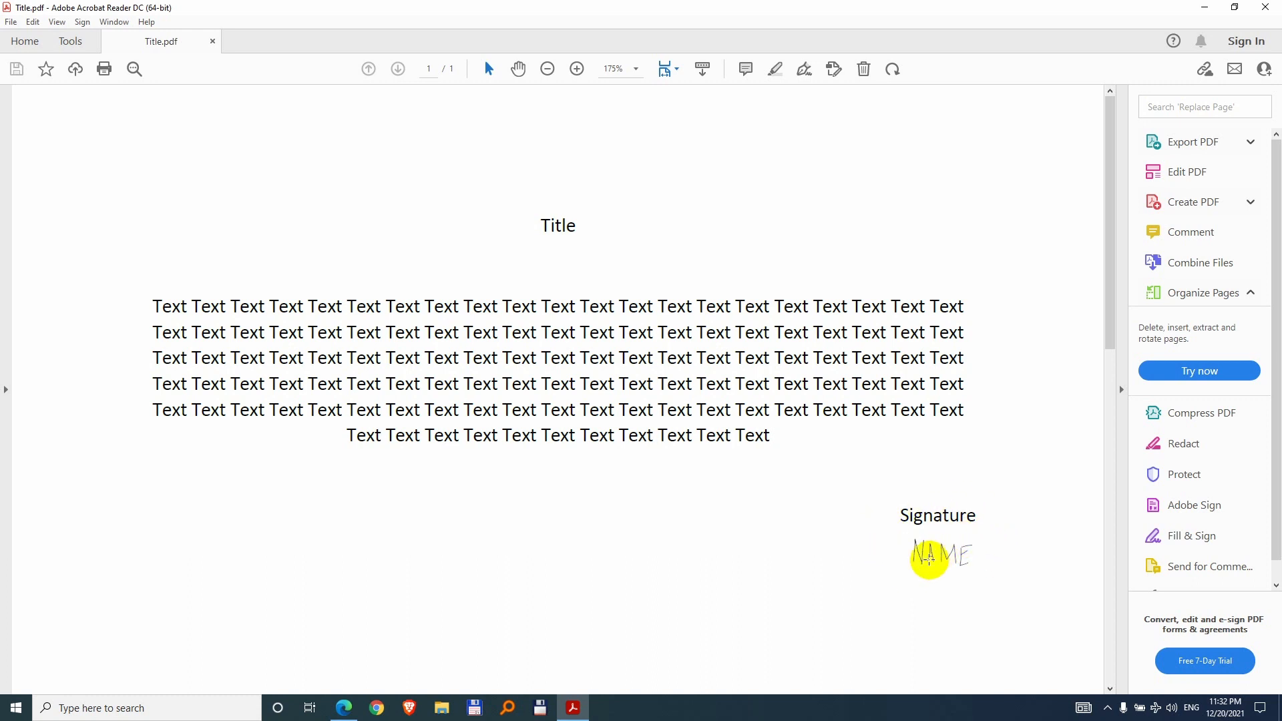
mouse_move(981, 602)
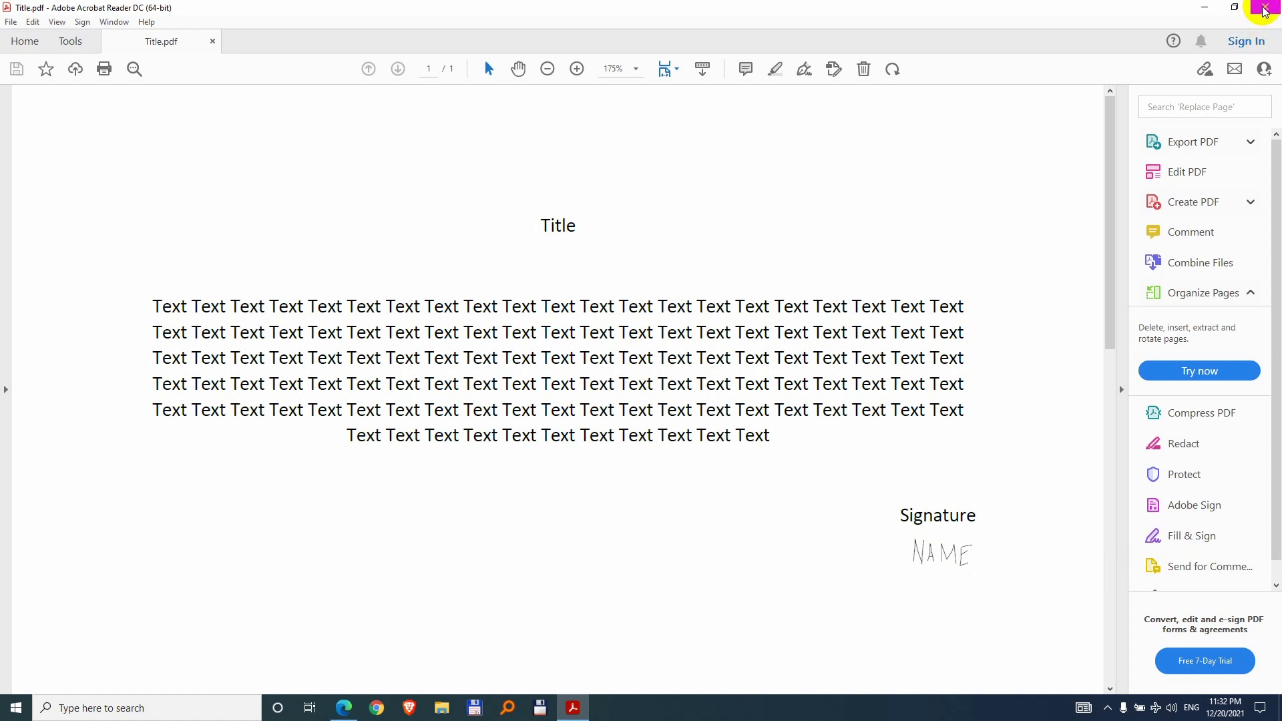
mouse_move(1266, 10)
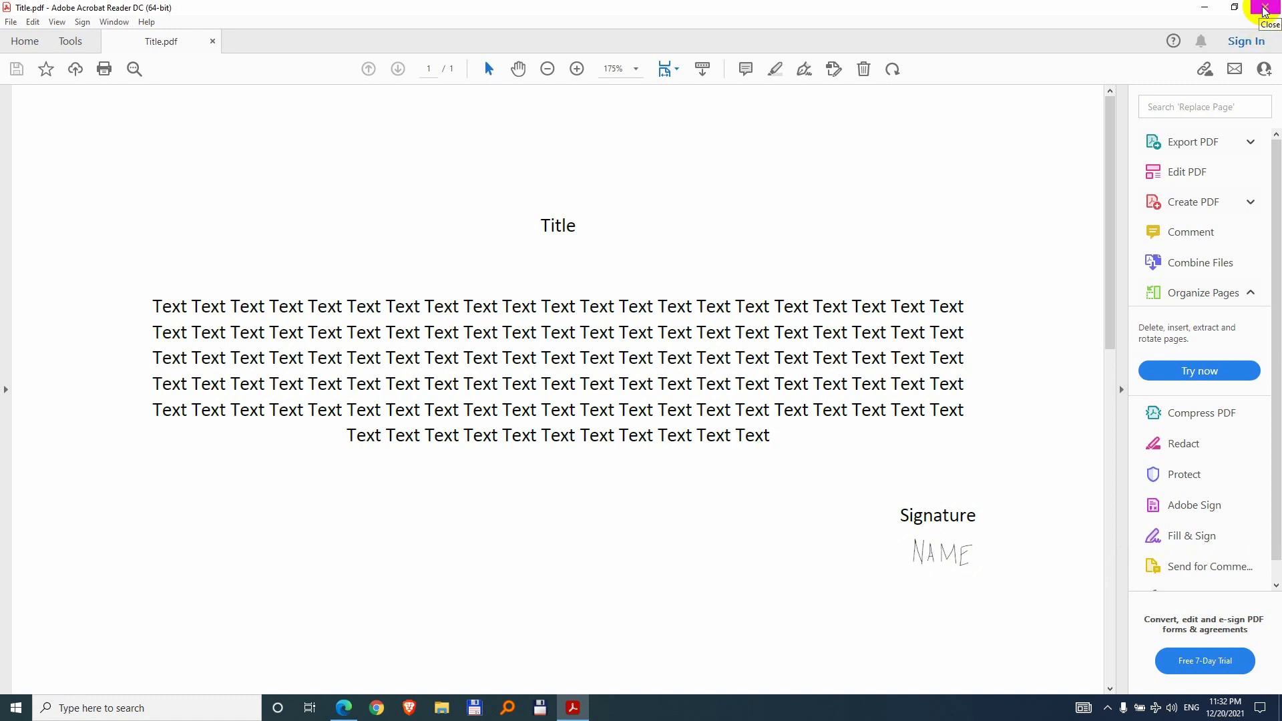